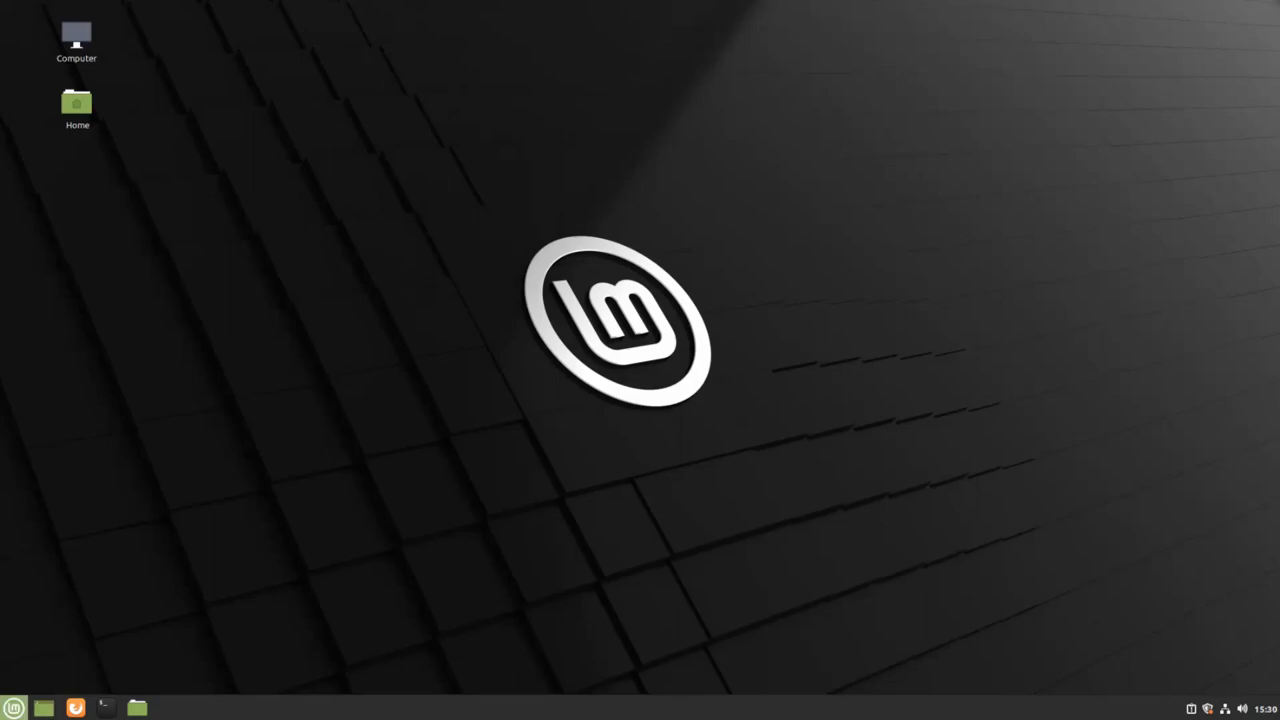
Bring up the applications menu's Preferences category and reach the Themes entry
click(14, 708)
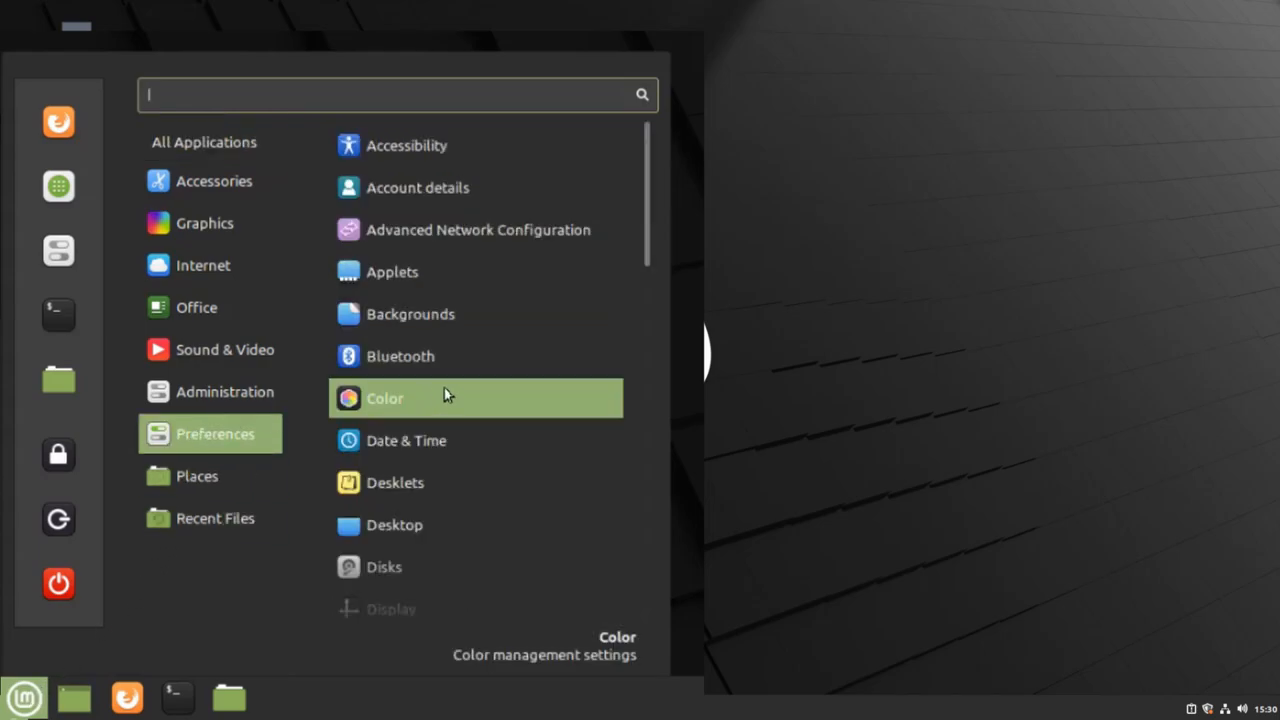
scroll(down, 3)
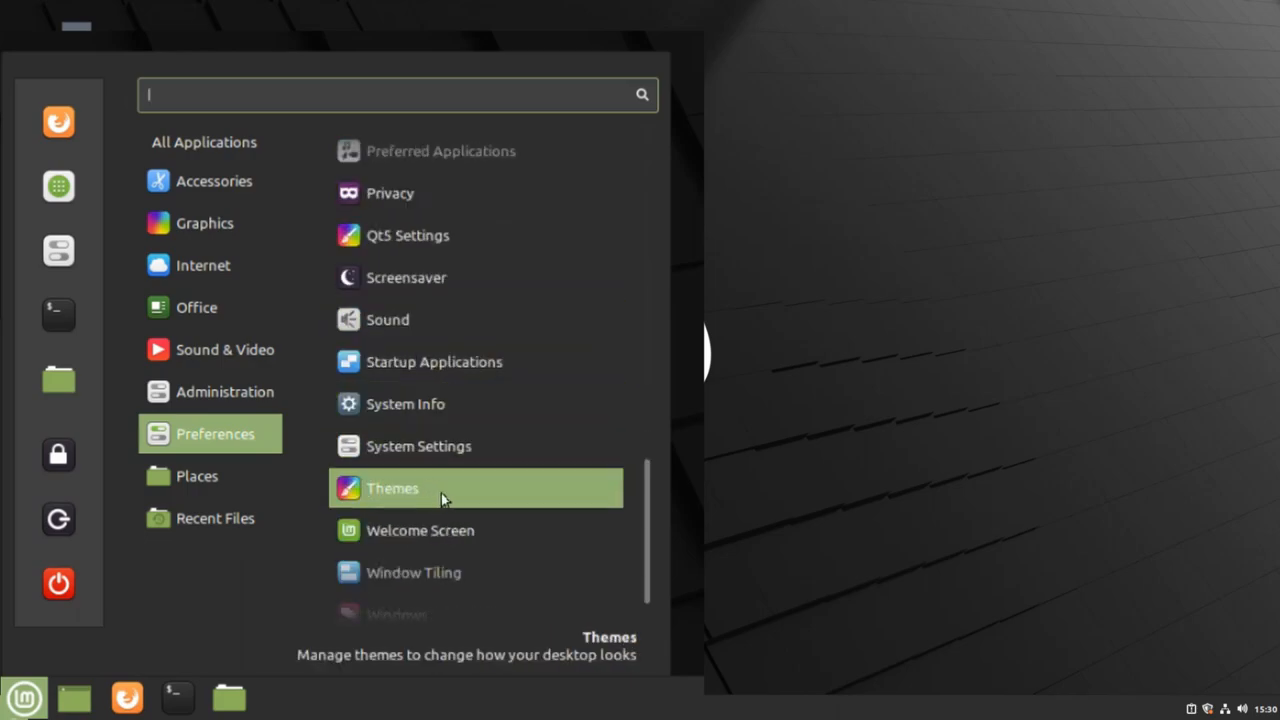
Switch the icon theme through Mint-X-Teal to Mint-Y-Purple and close Themes
click(392, 488)
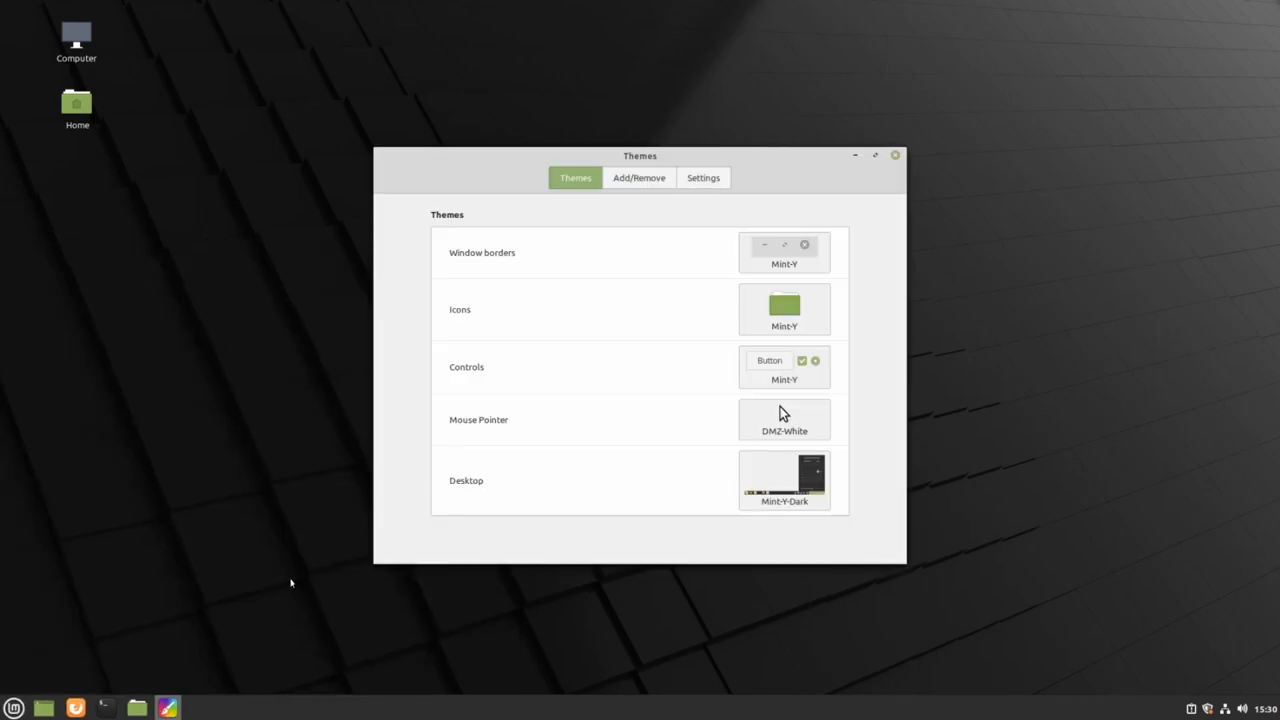
mouse_move(816, 314)
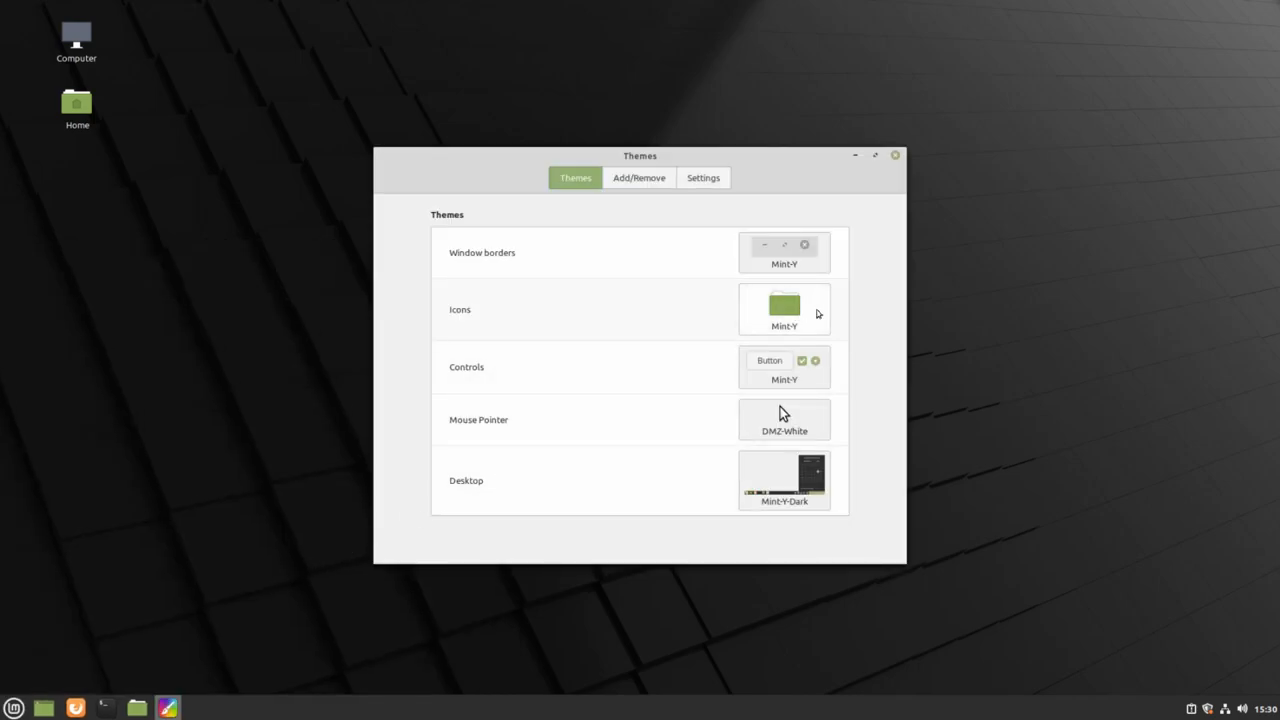
click(784, 308)
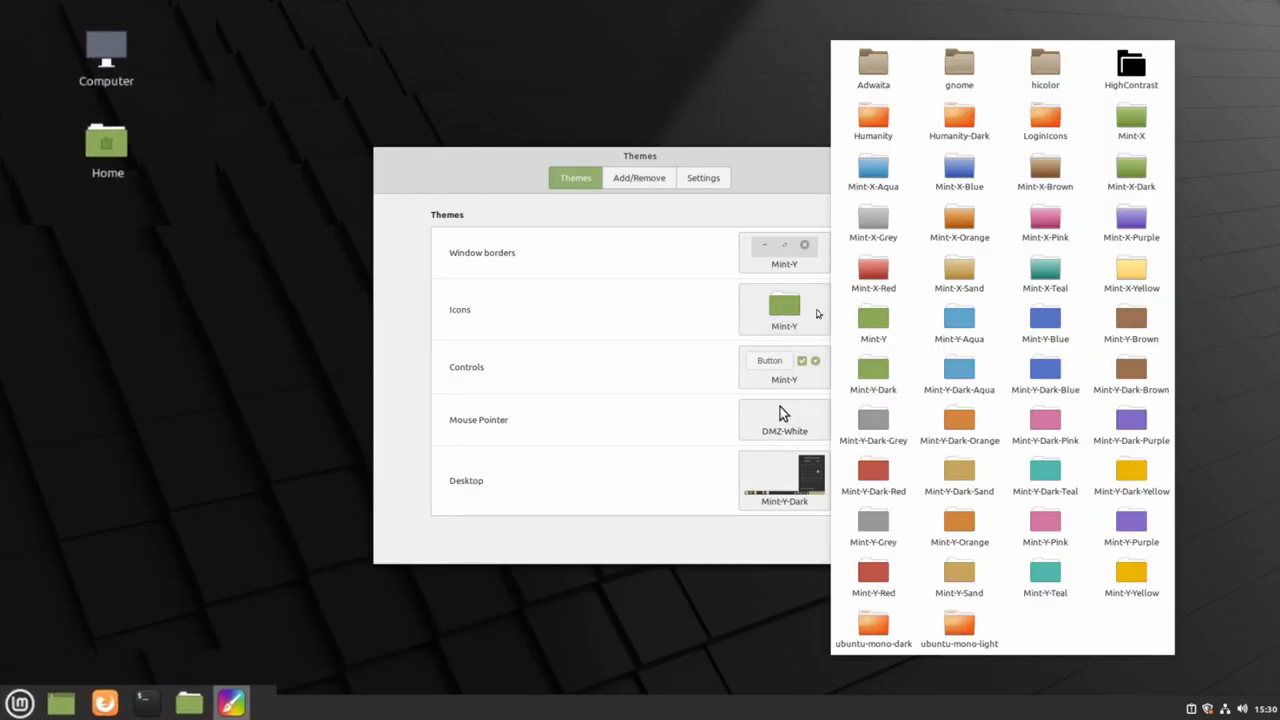
click(1044, 270)
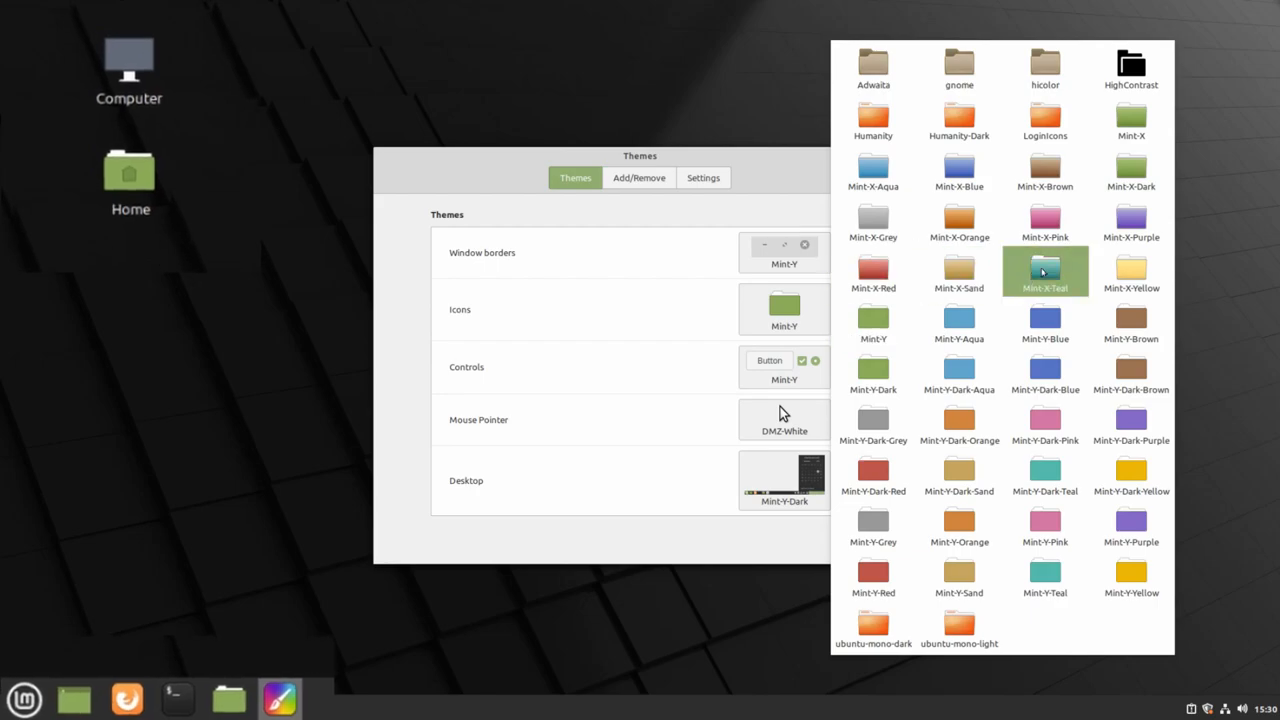
click(1044, 270)
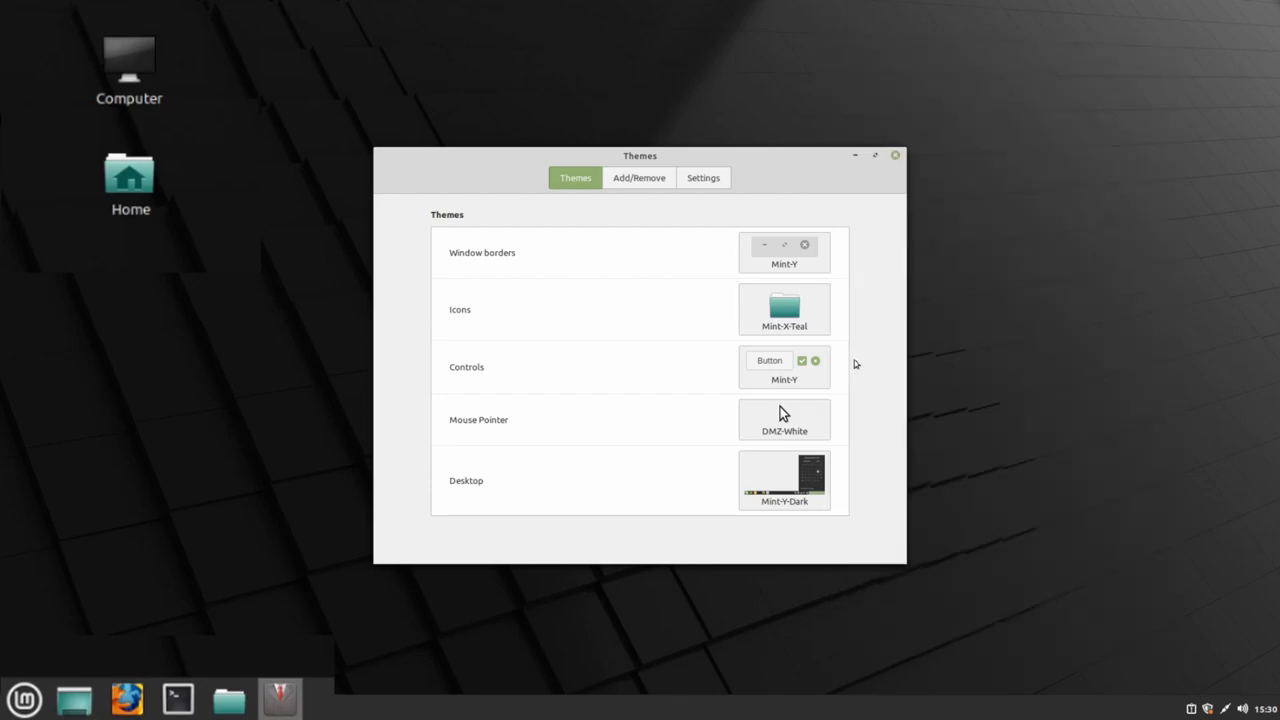
click(784, 310)
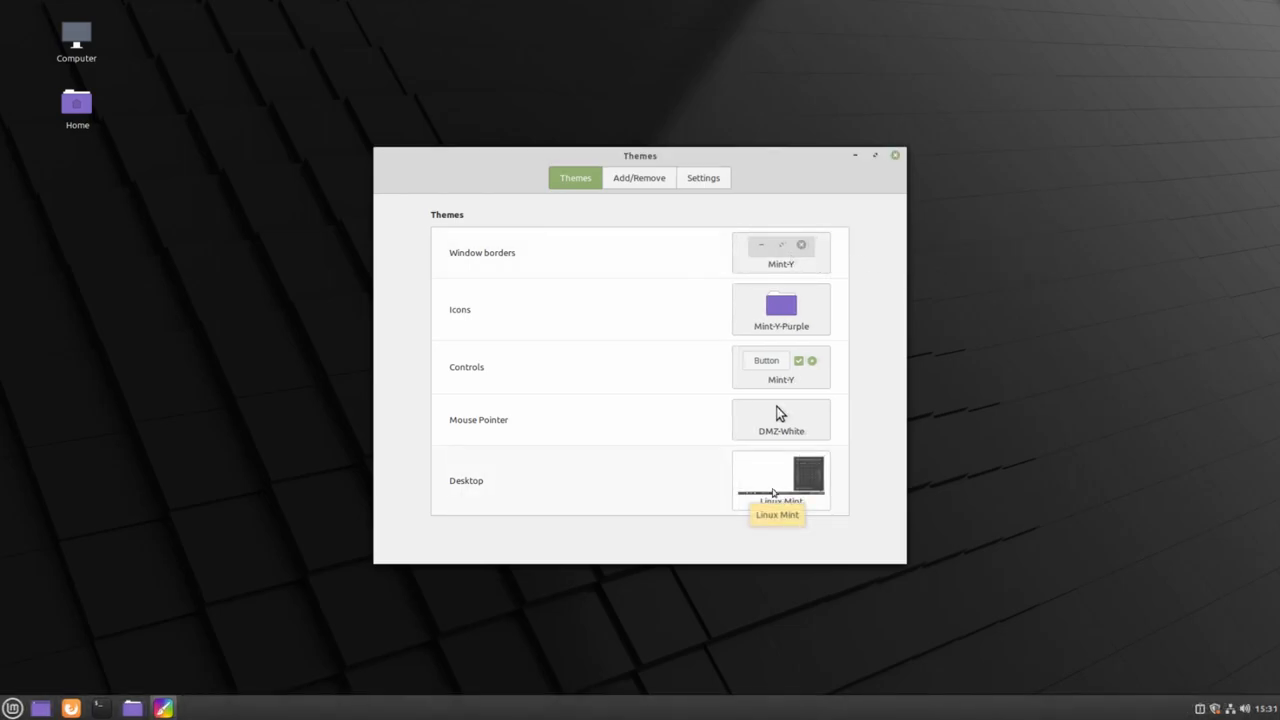
click(894, 156)
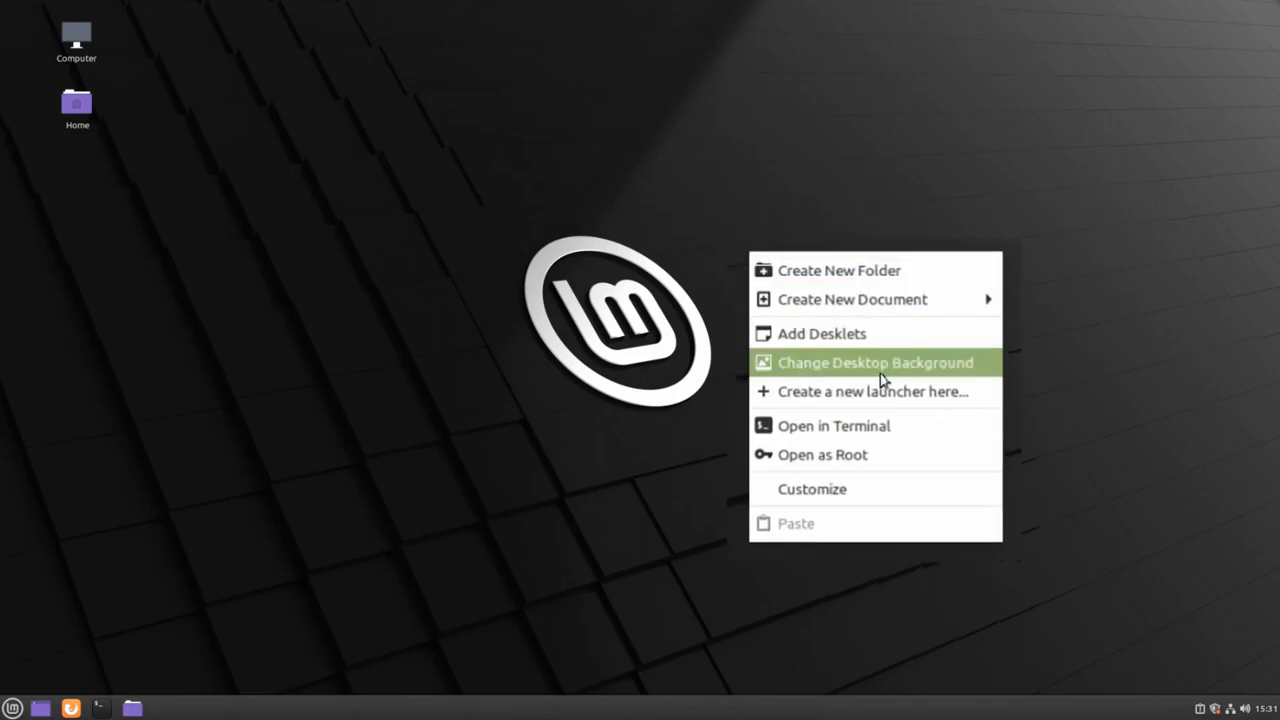
Set the desktop wallpaper to the green Linux Mint Sele image
click(876, 362)
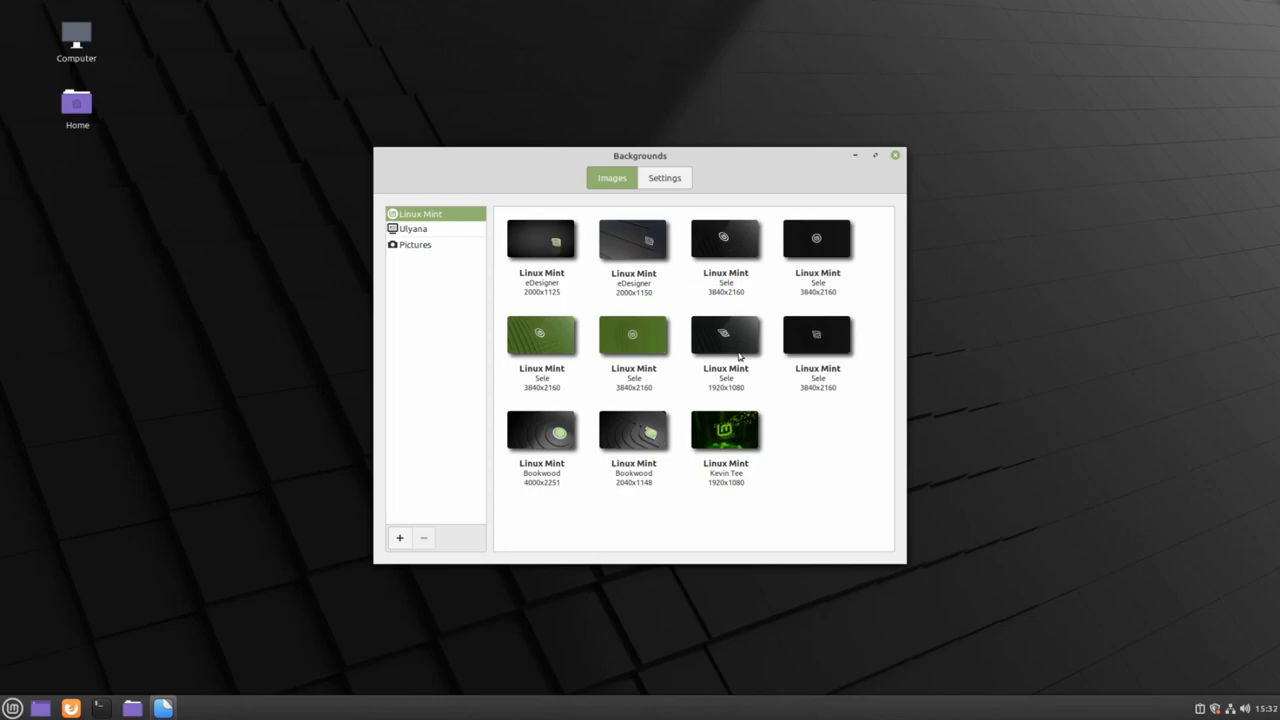
click(724, 336)
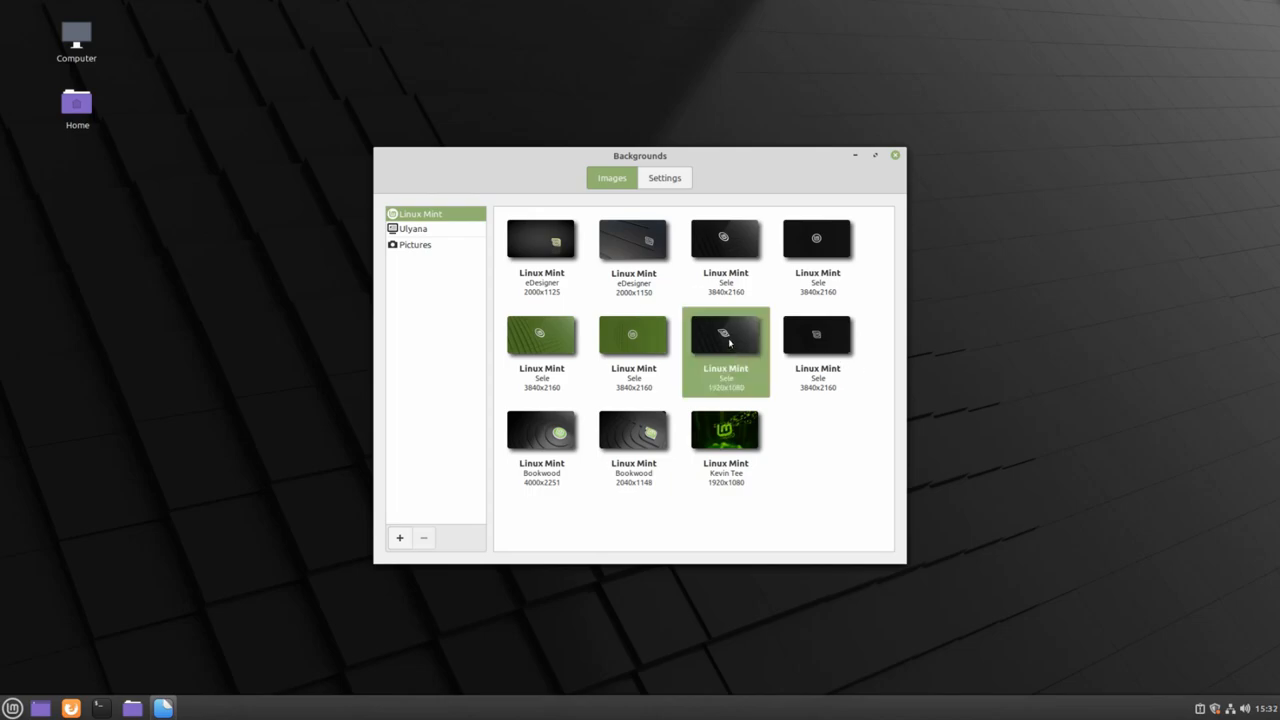
mouse_move(486, 174)
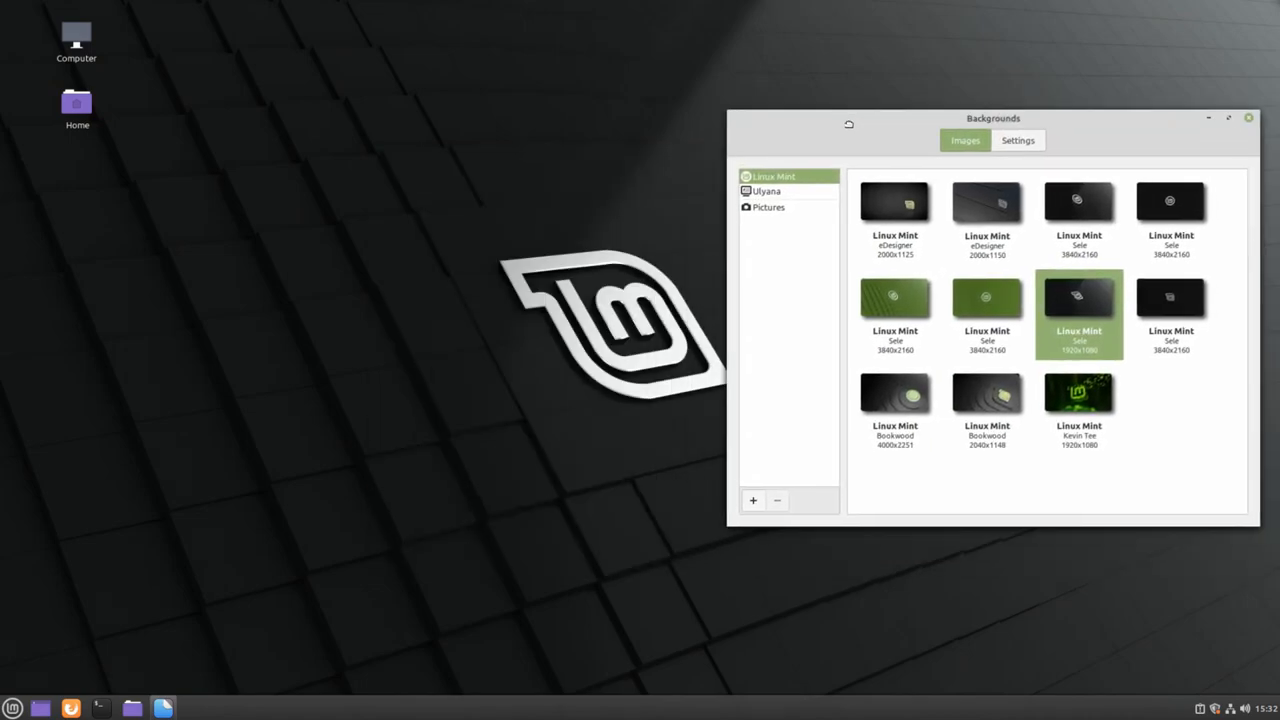
click(894, 296)
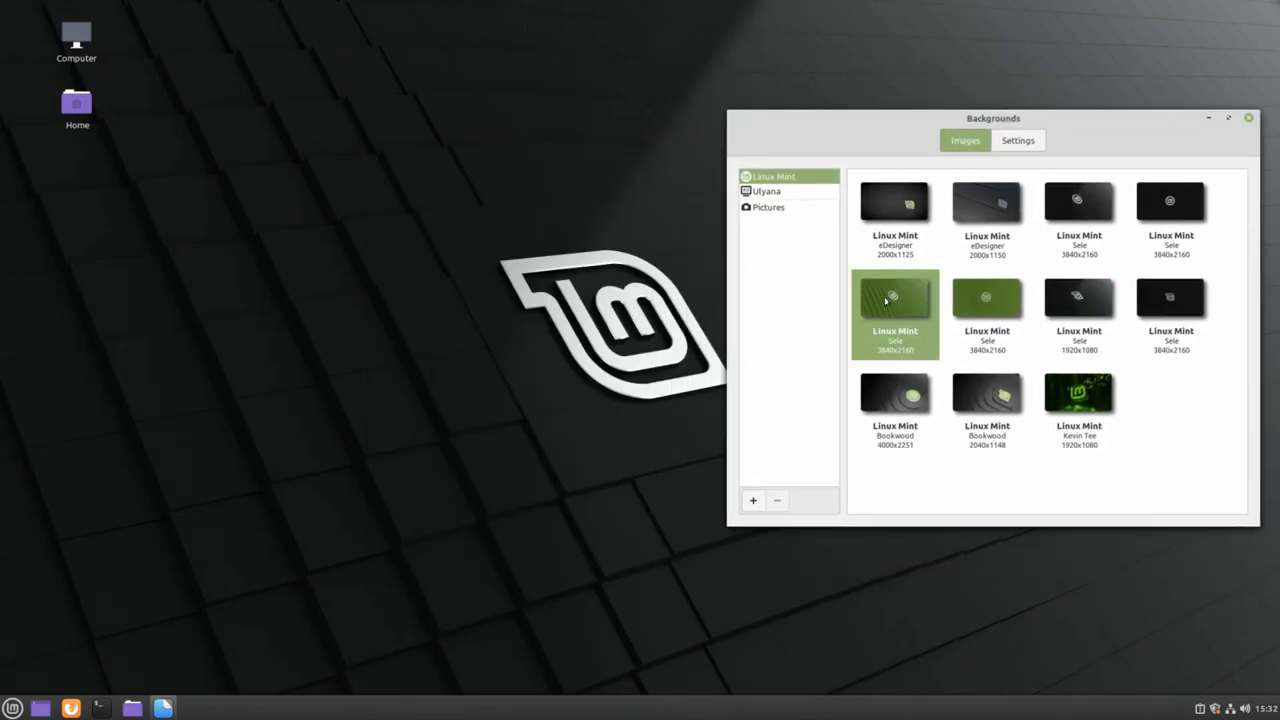
click(894, 296)
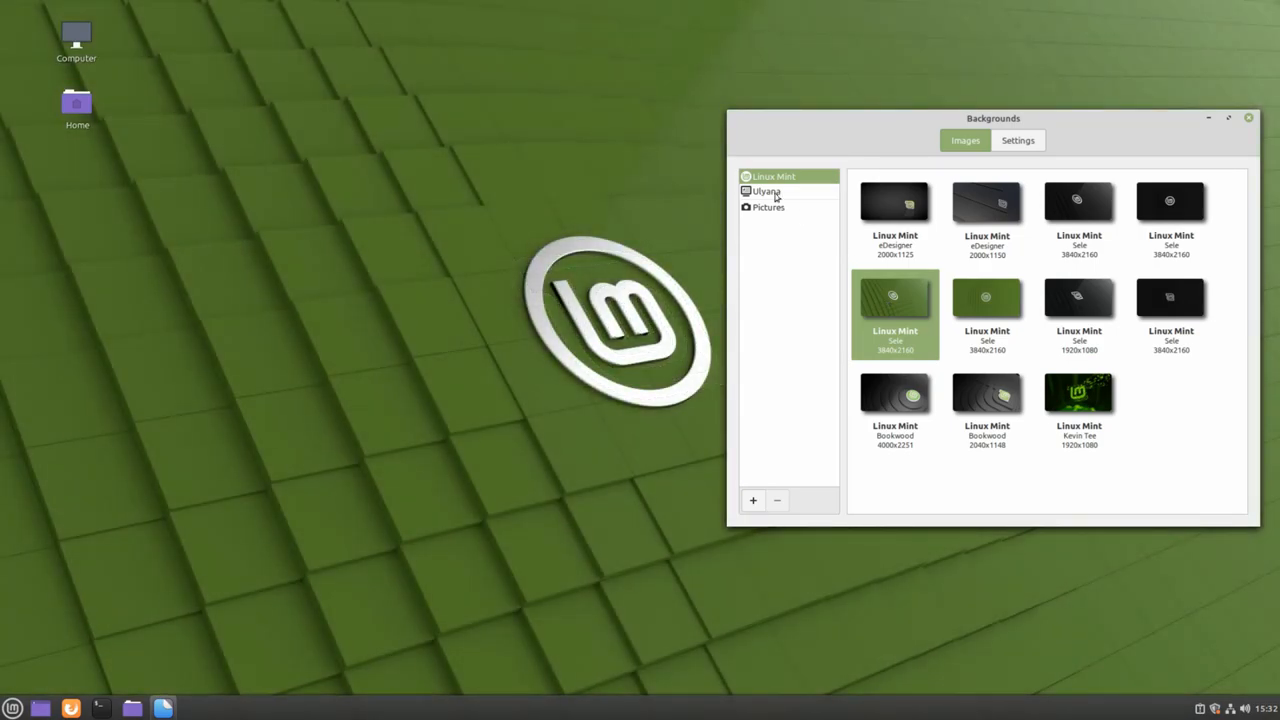
From the Ulyana collection, try Wave then set the Taipei sunset wallpaper and close Backgrounds
click(764, 192)
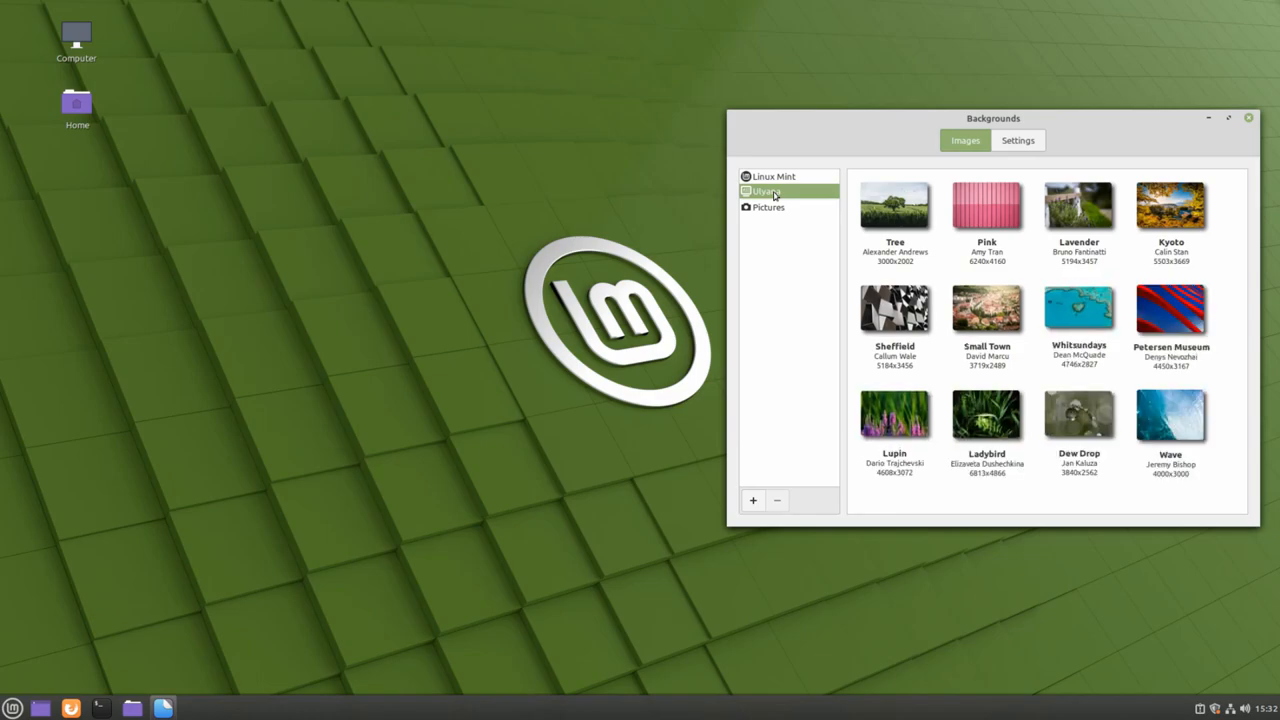
scroll(down, 3)
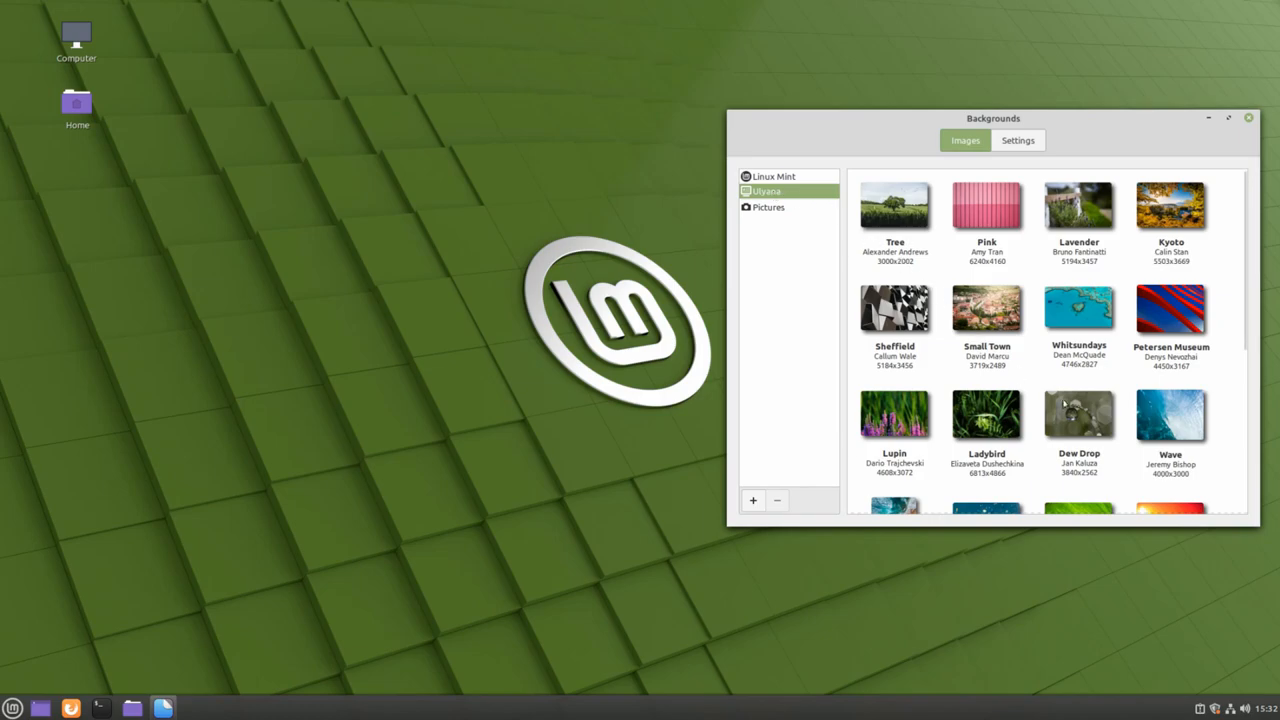
click(1170, 414)
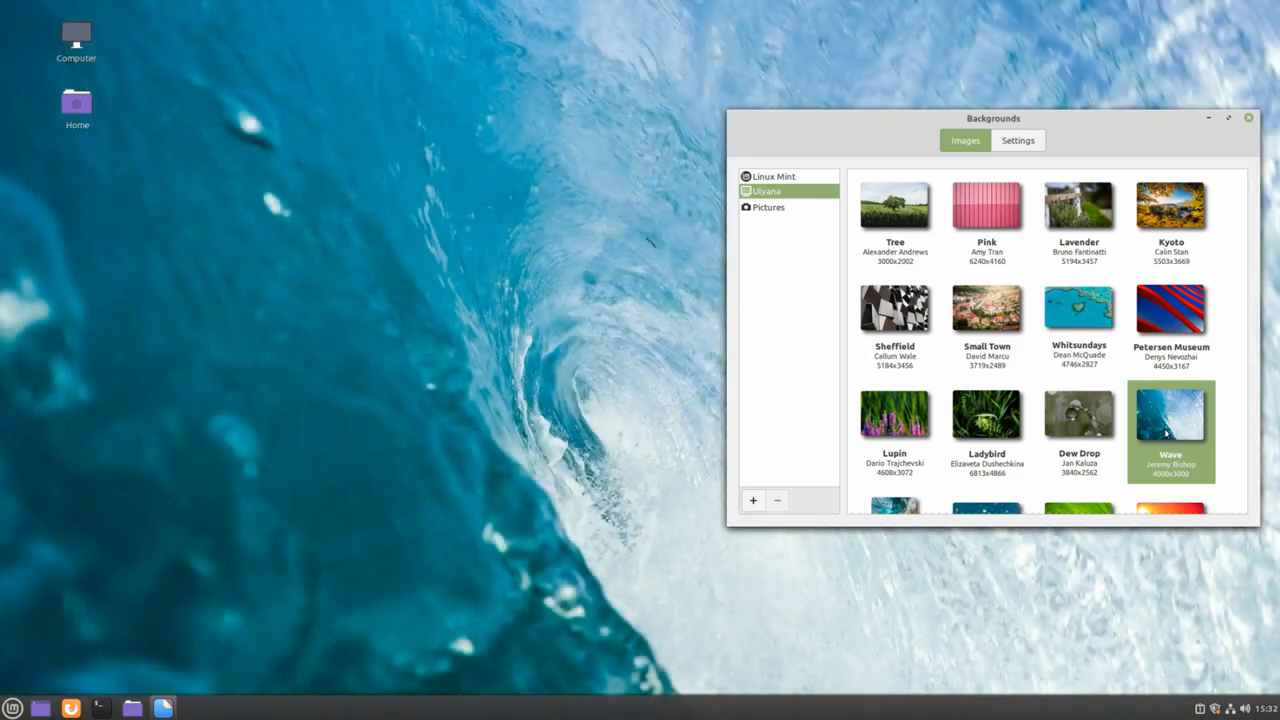
scroll(down, 3)
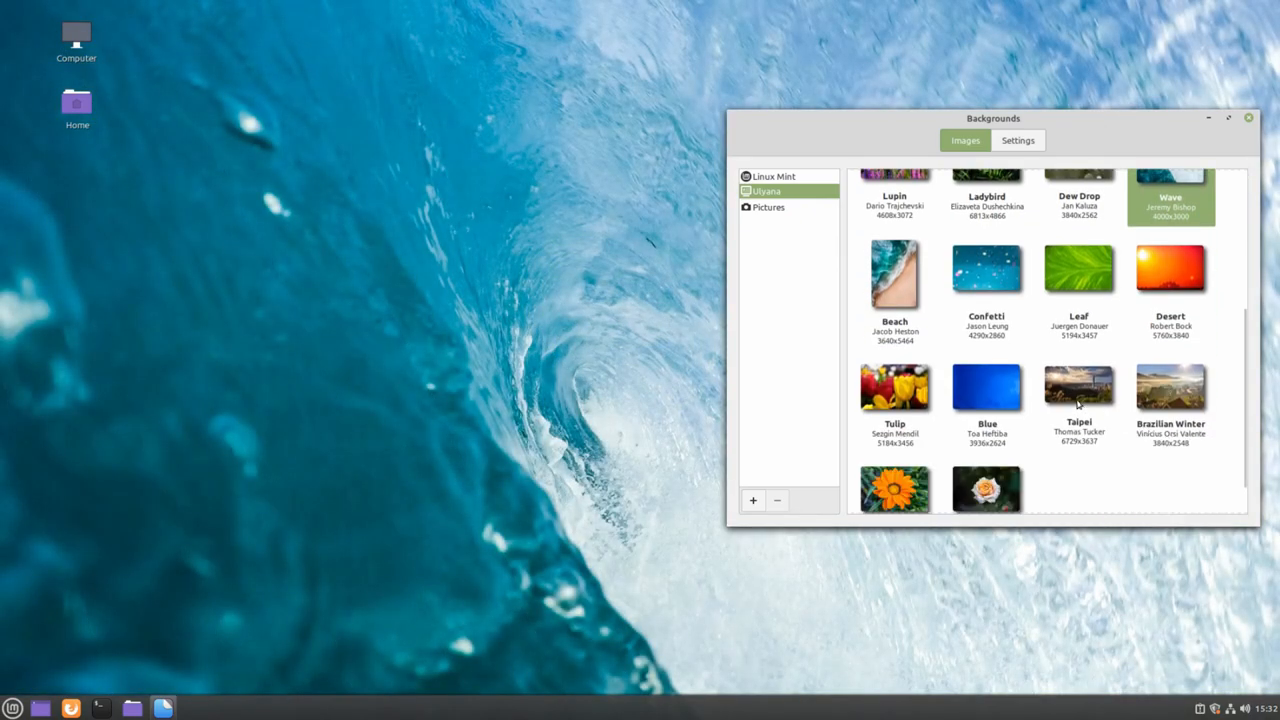
click(1080, 388)
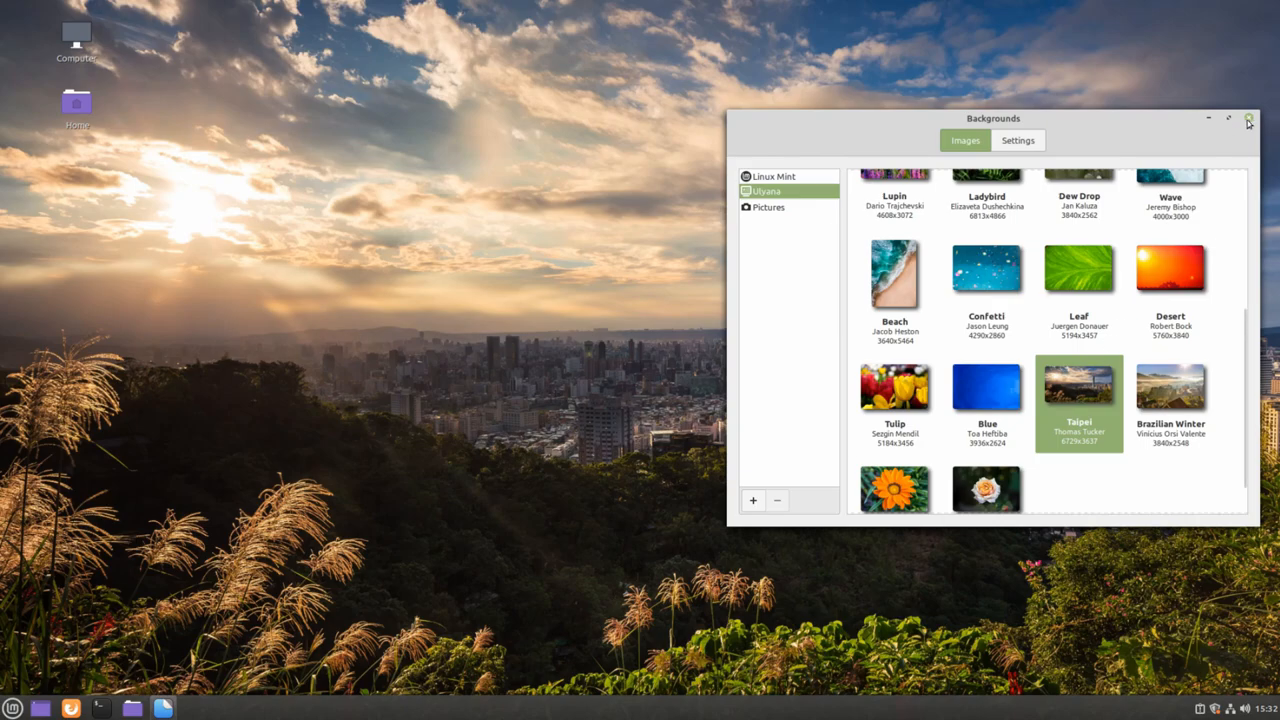
click(1248, 118)
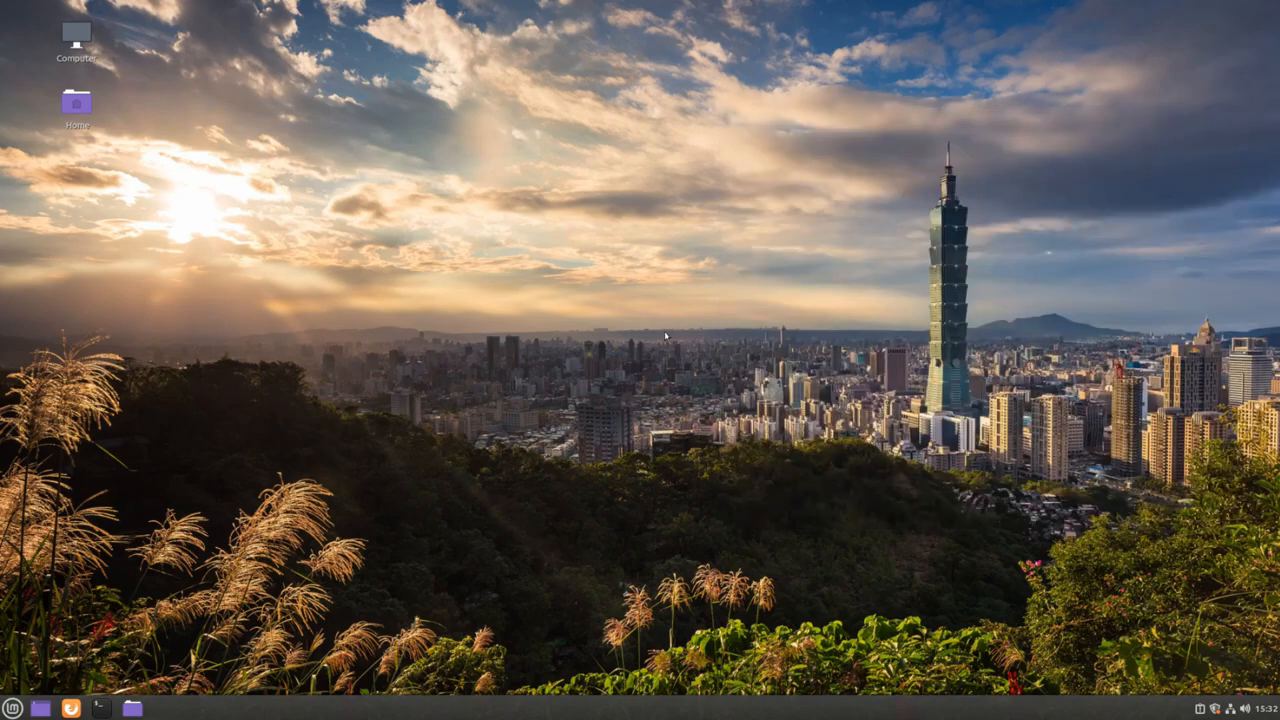
mouse_move(72, 708)
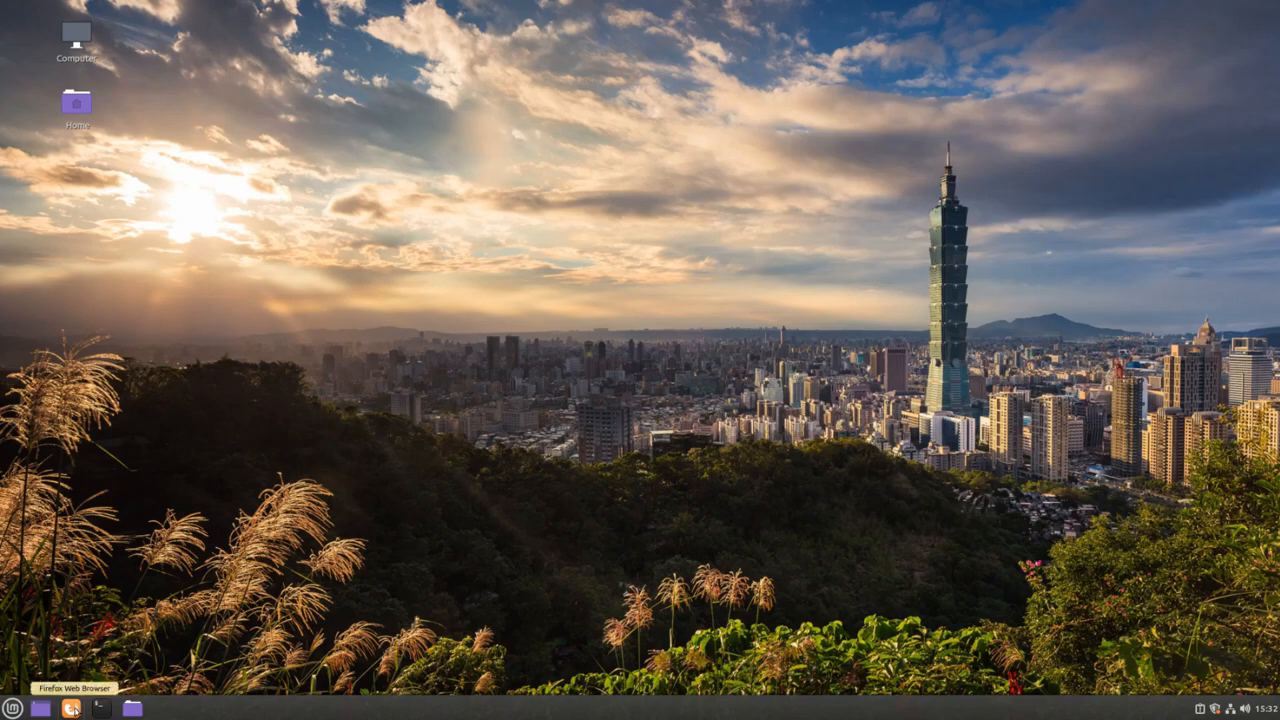
Launch Firefox and load google.com
click(72, 708)
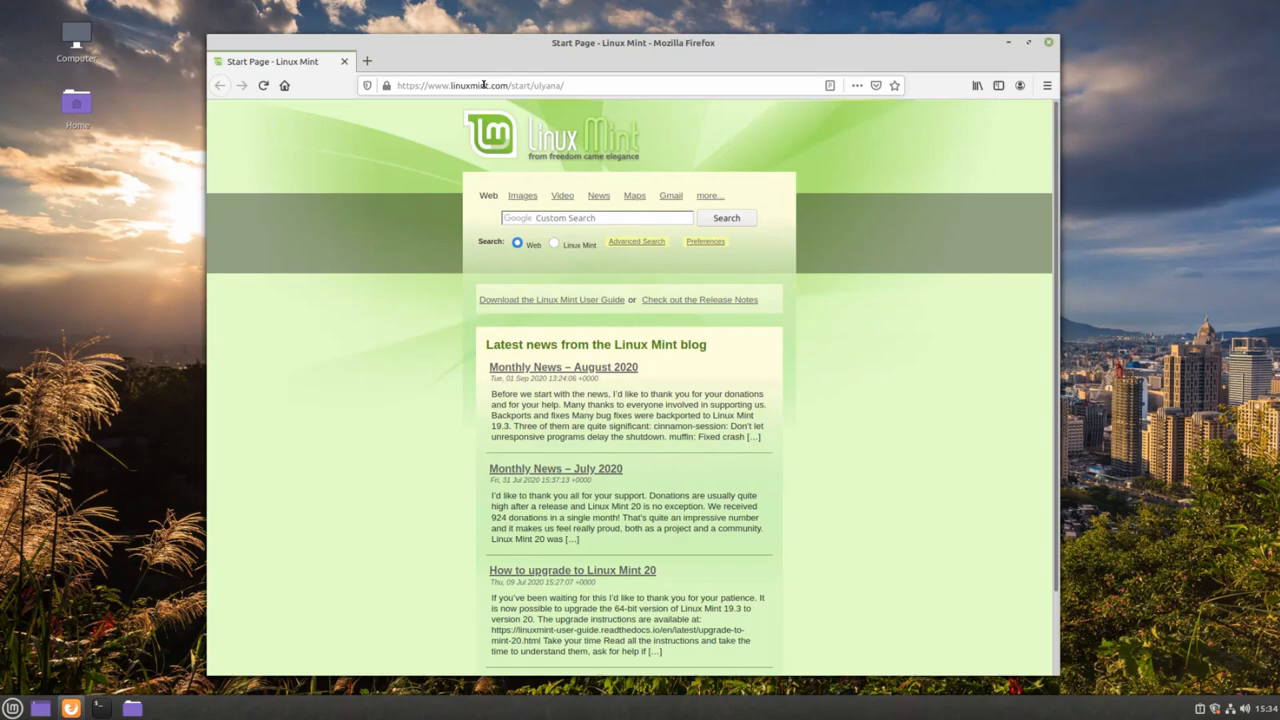
click(480, 84)
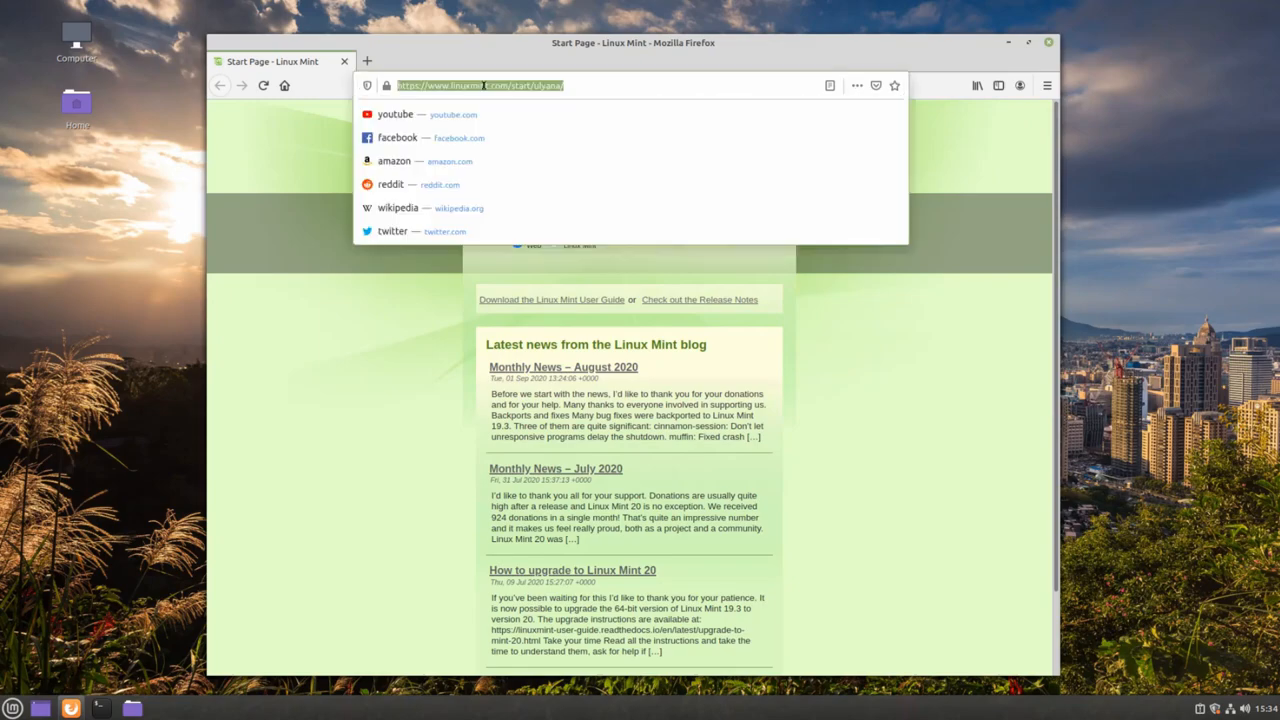
text(google.com)
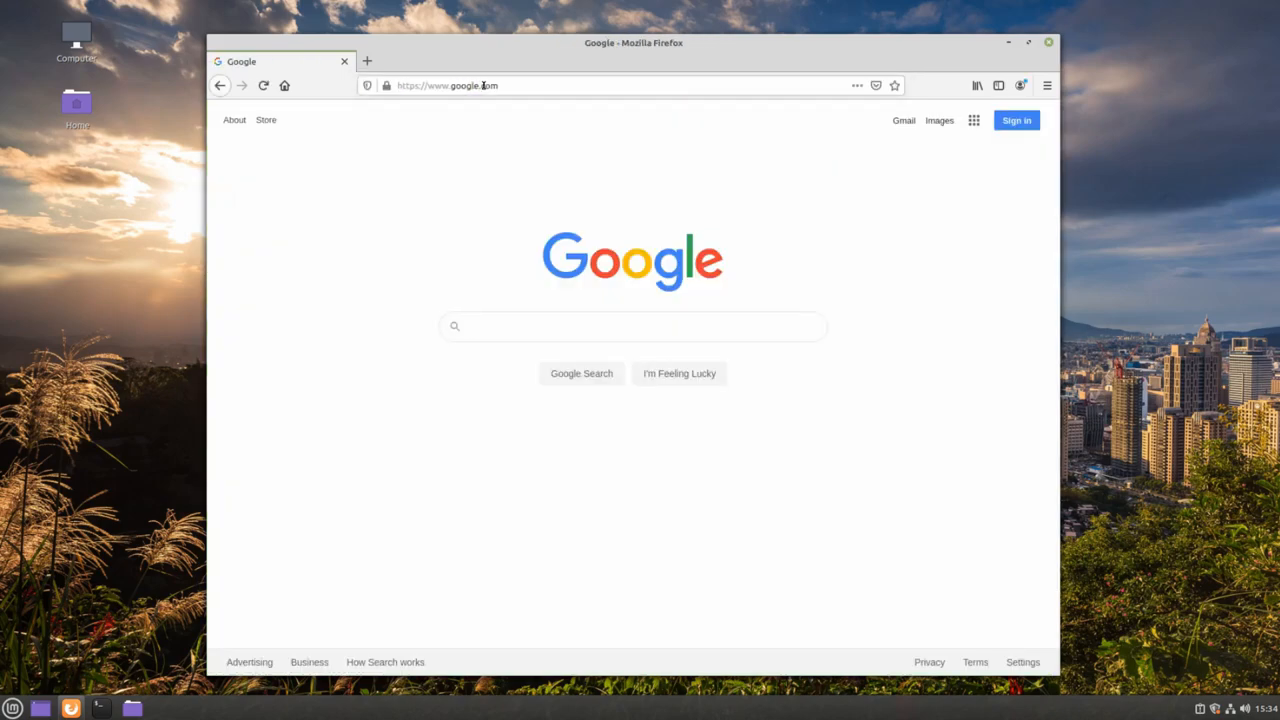
Search Google images for 'wallpaper landscape' and preview a minimal sunset landscape
text(wallpaper)
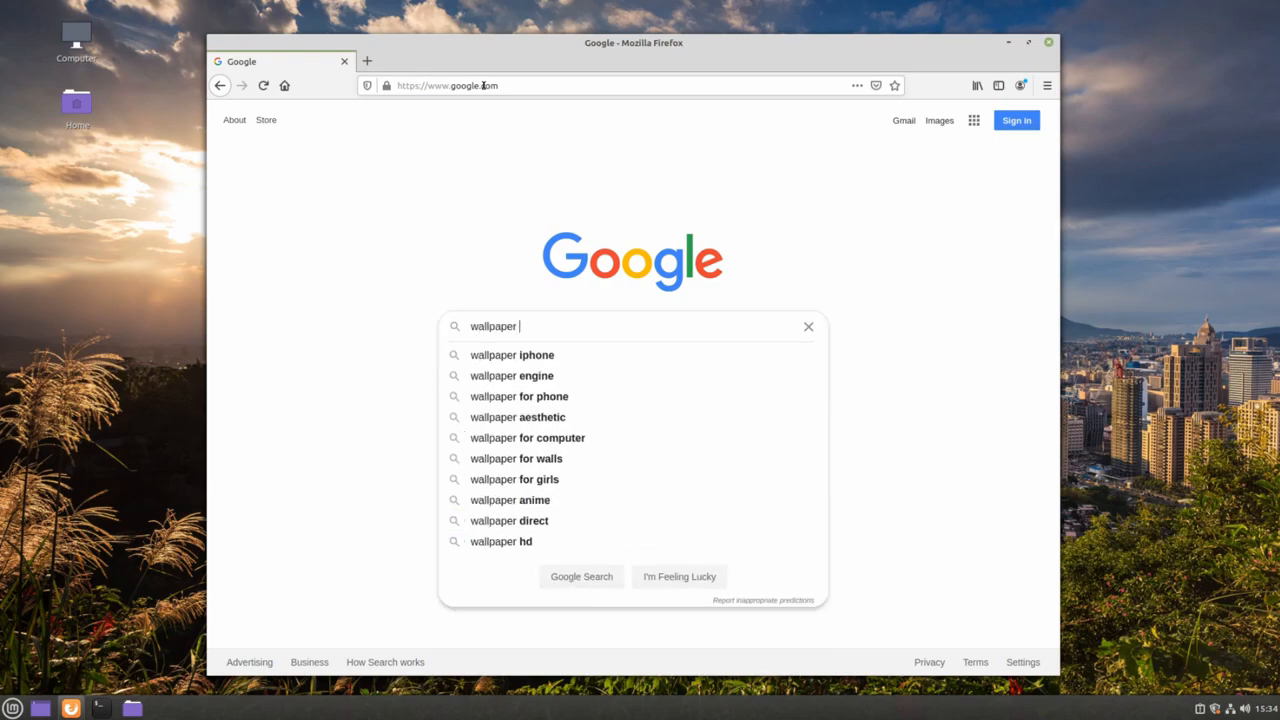
text(landscape)
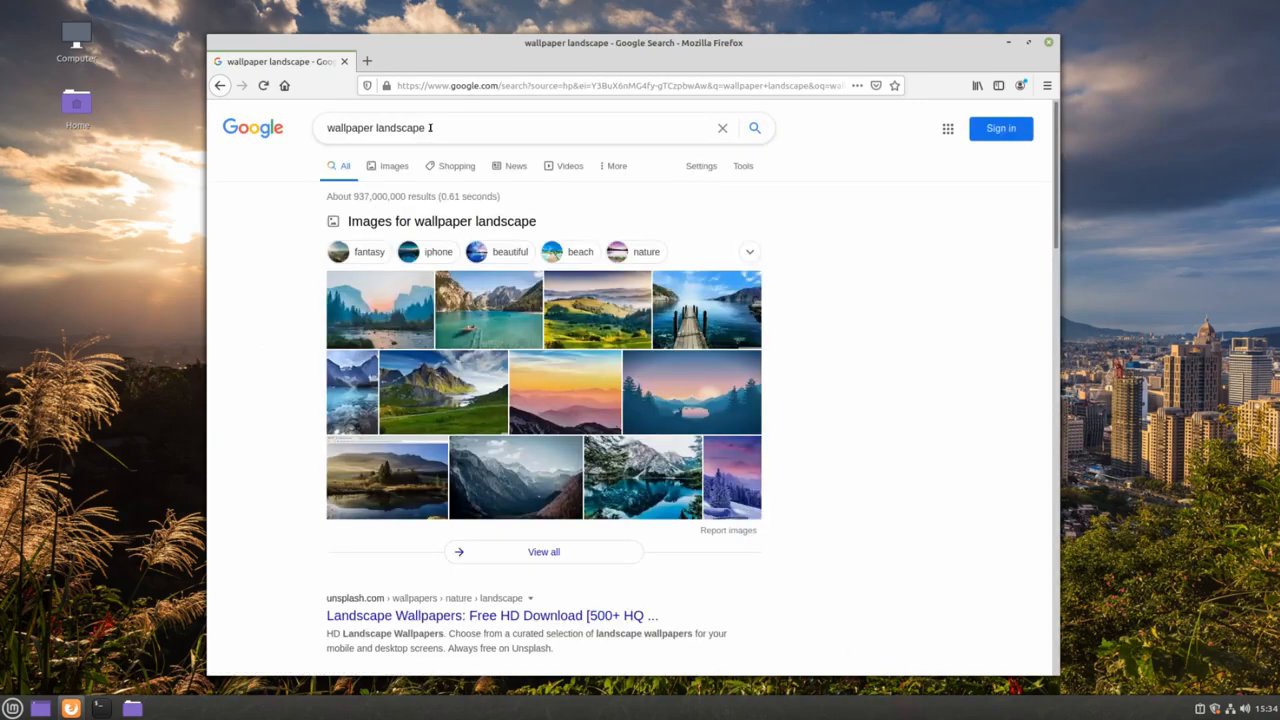
click(392, 164)
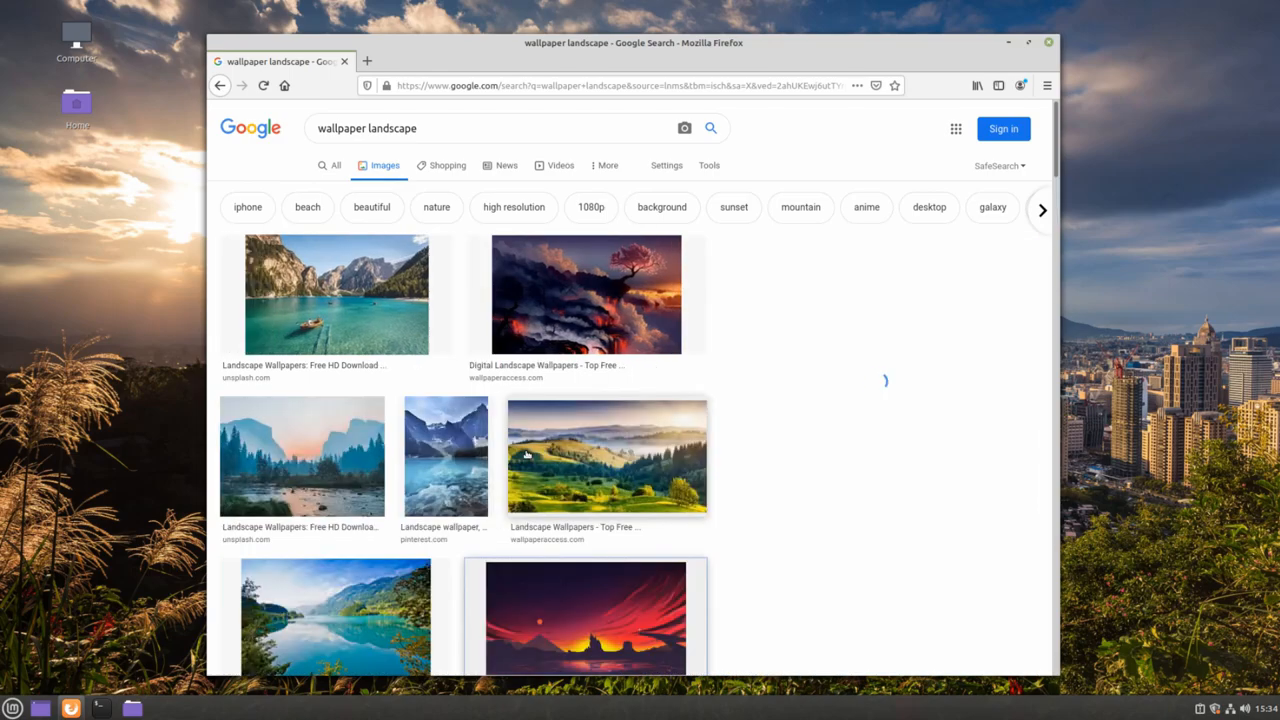
click(584, 618)
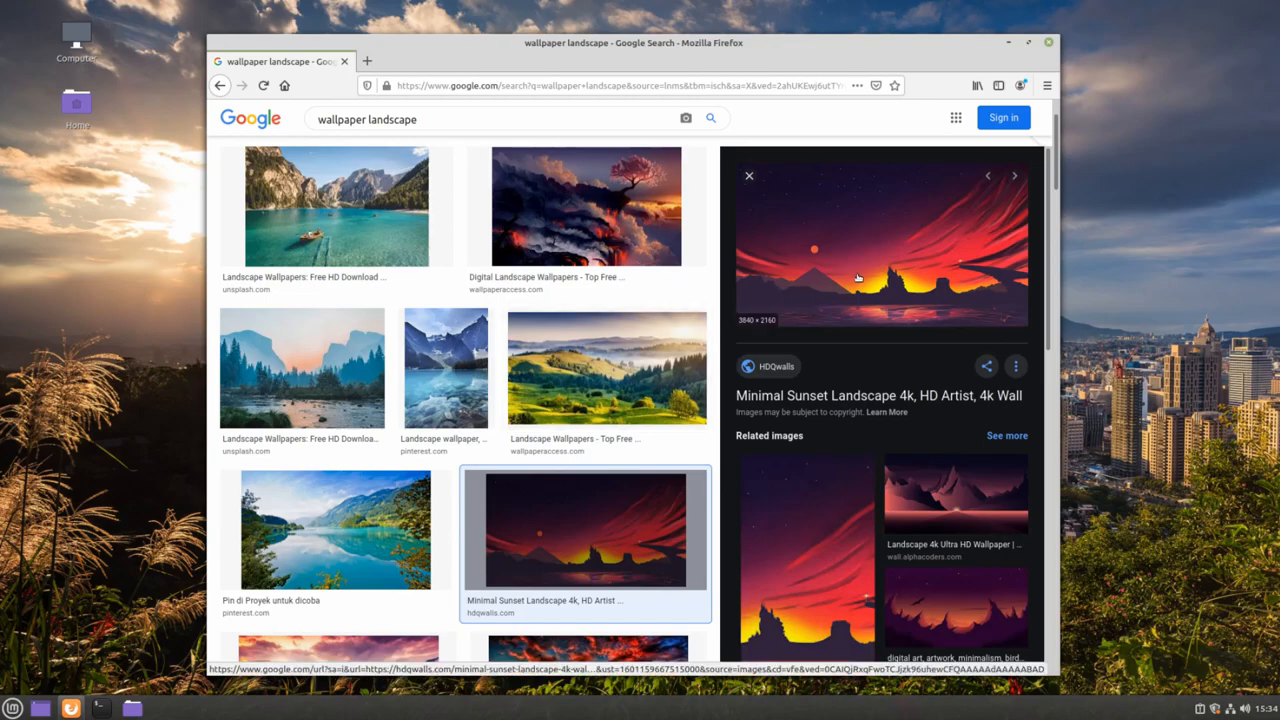
Set the sunset landscape image as the desktop background from Firefox and close the browser
right_click(856, 278)
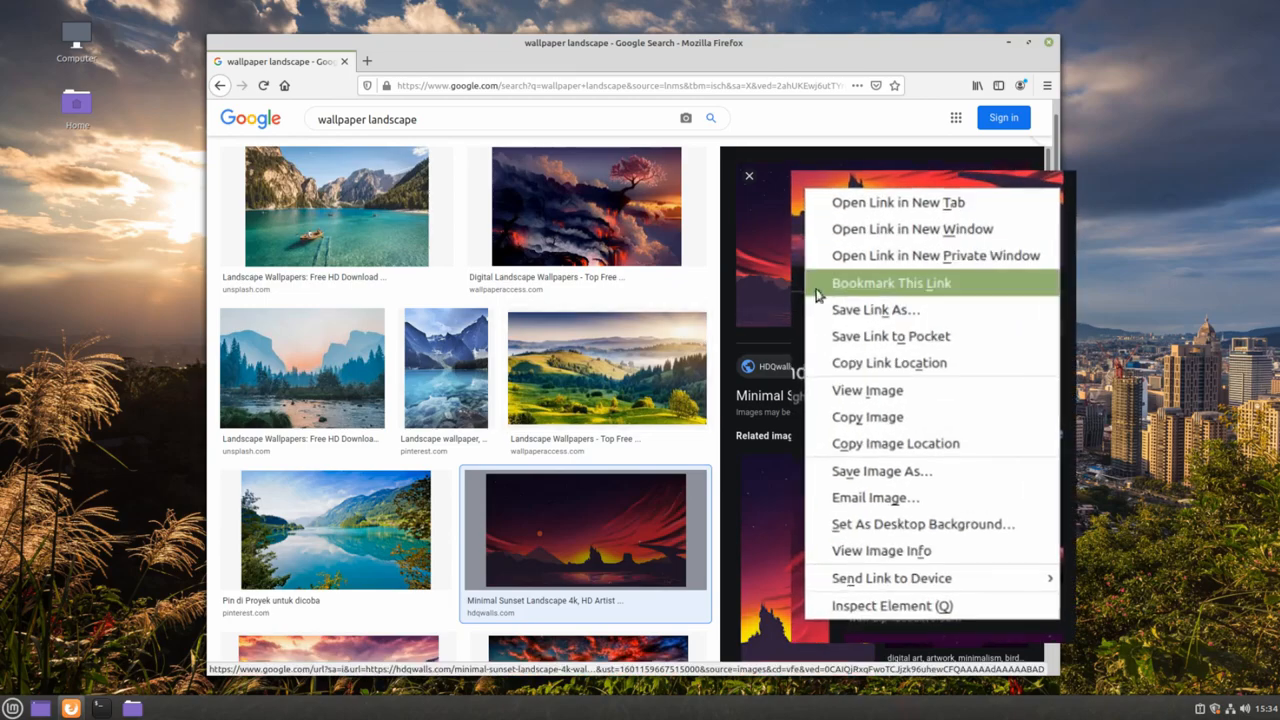
mouse_move(862, 532)
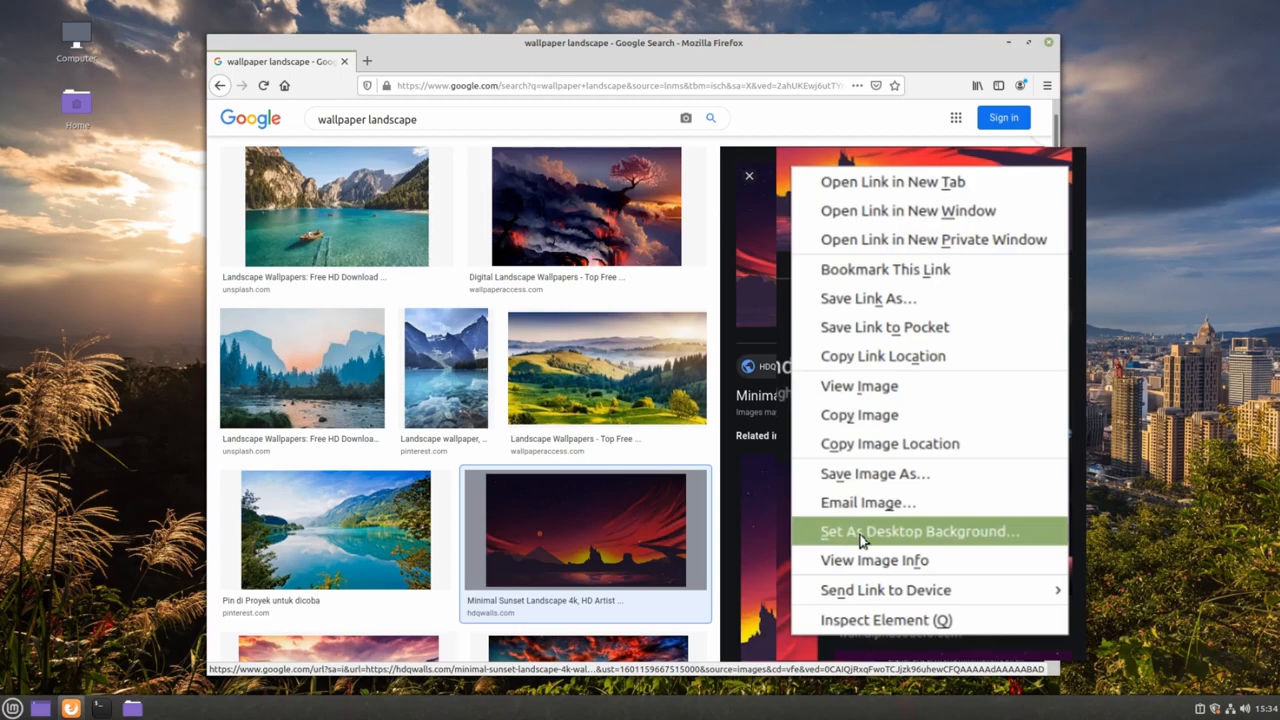
click(918, 532)
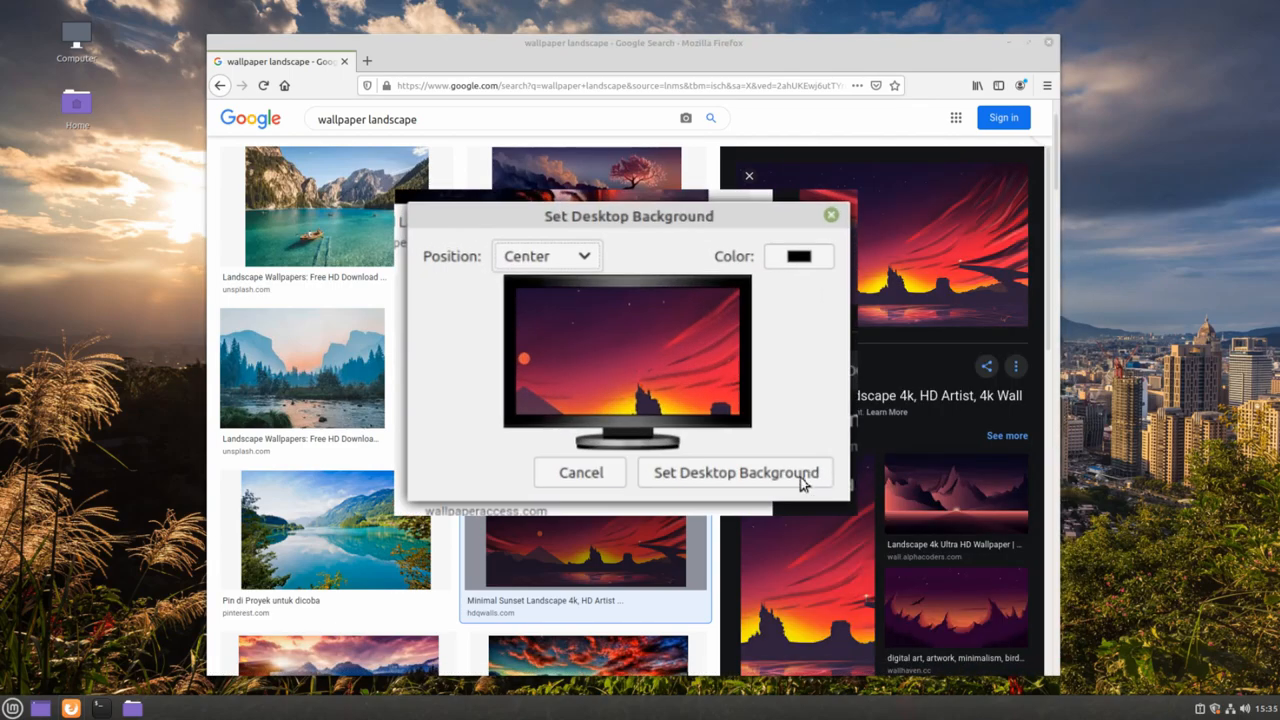
click(736, 472)
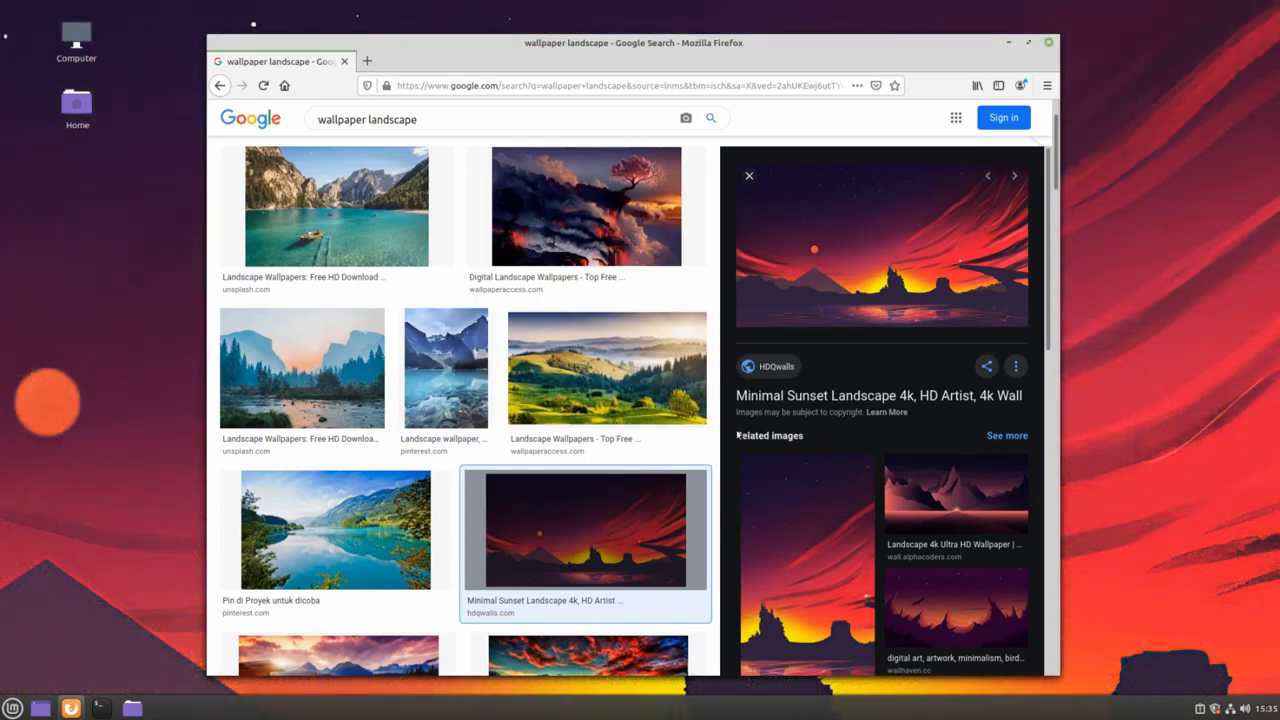
click(264, 84)
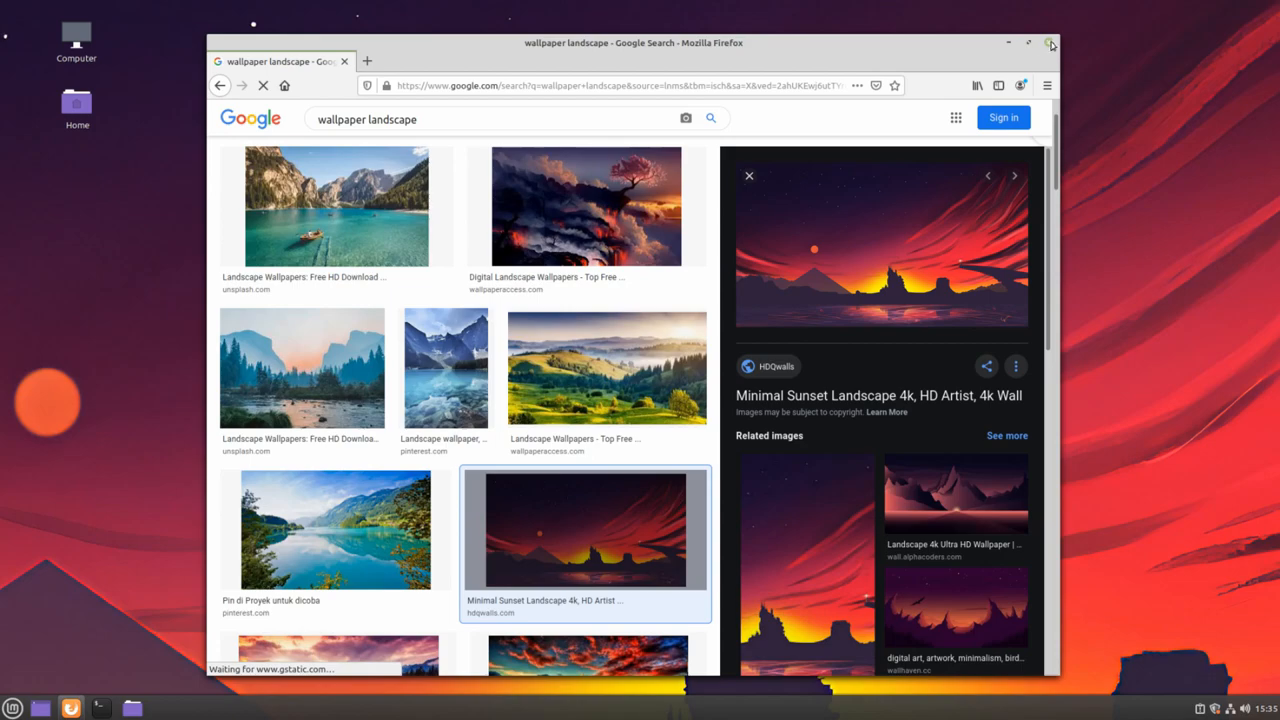
click(1052, 44)
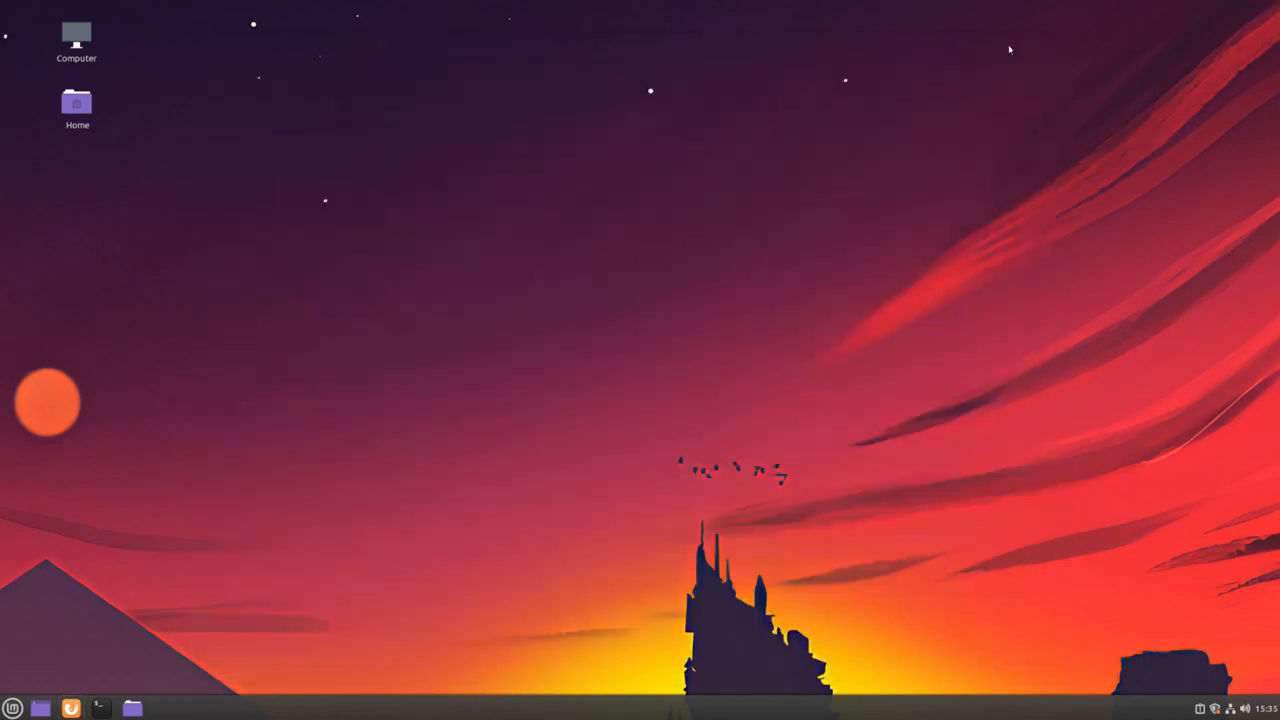
mouse_move(996, 56)
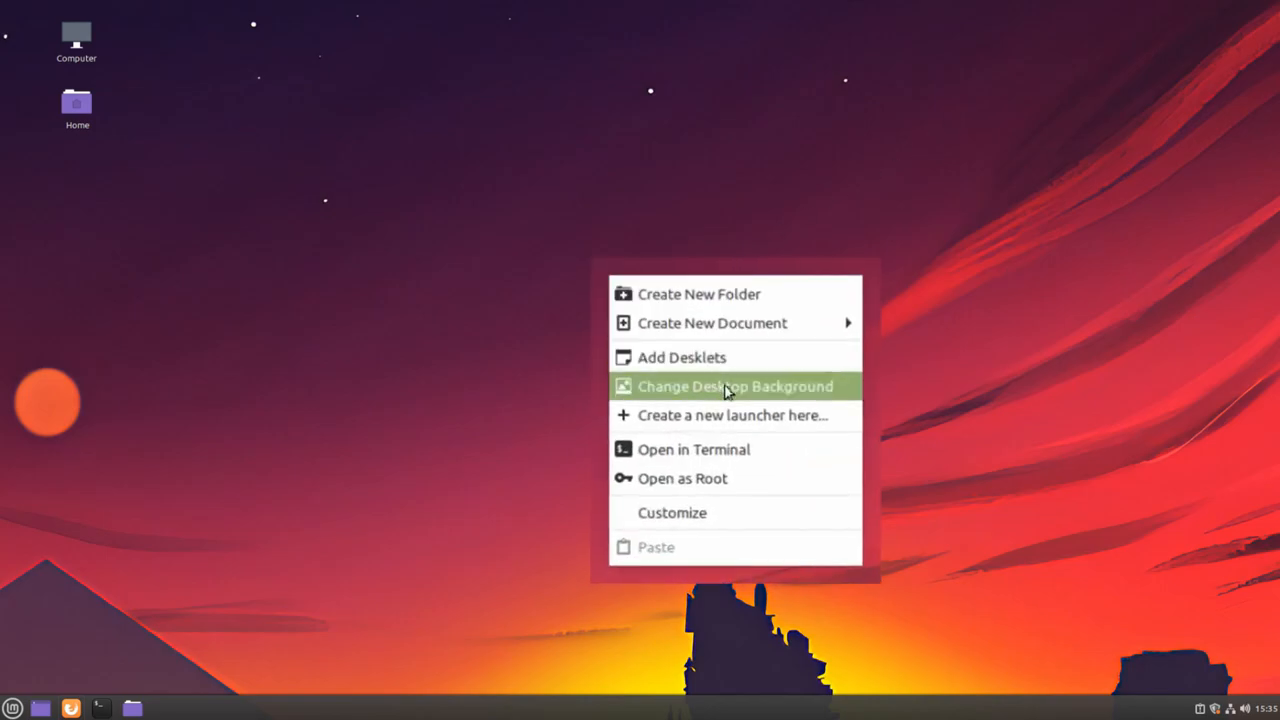
Set the wallpaper's picture aspect to Scaled and close Backgrounds
click(734, 386)
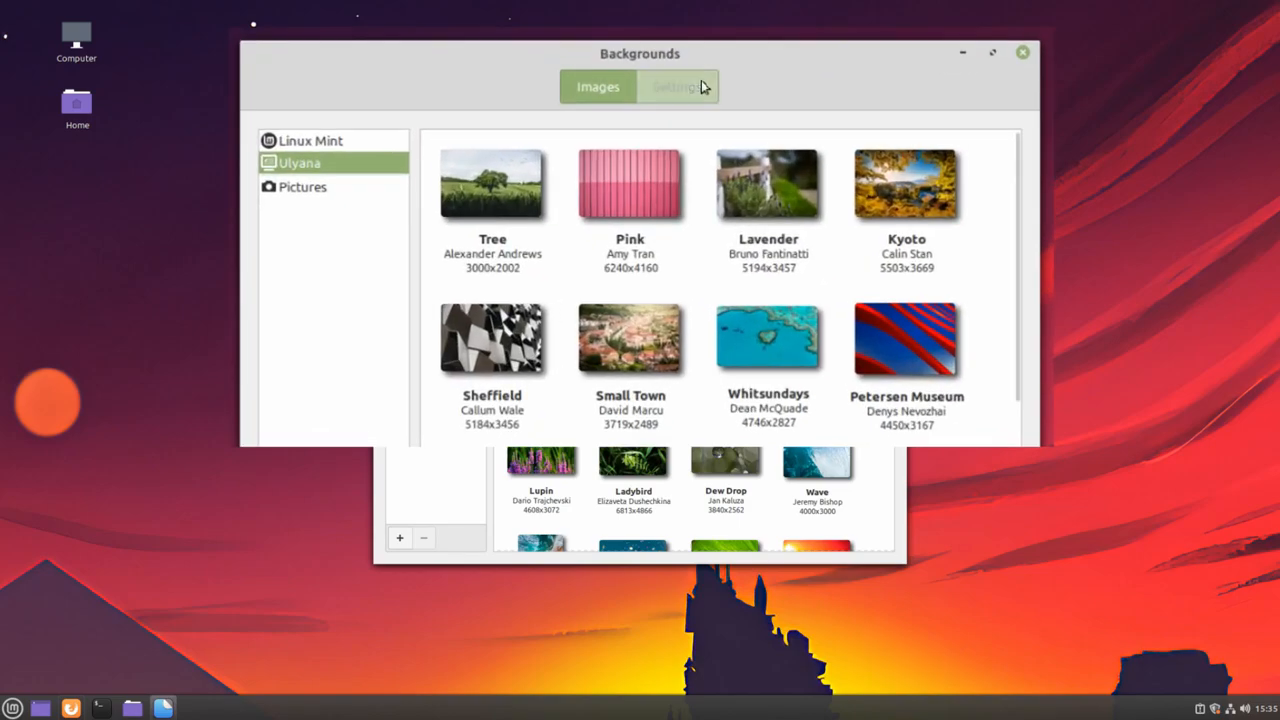
click(676, 88)
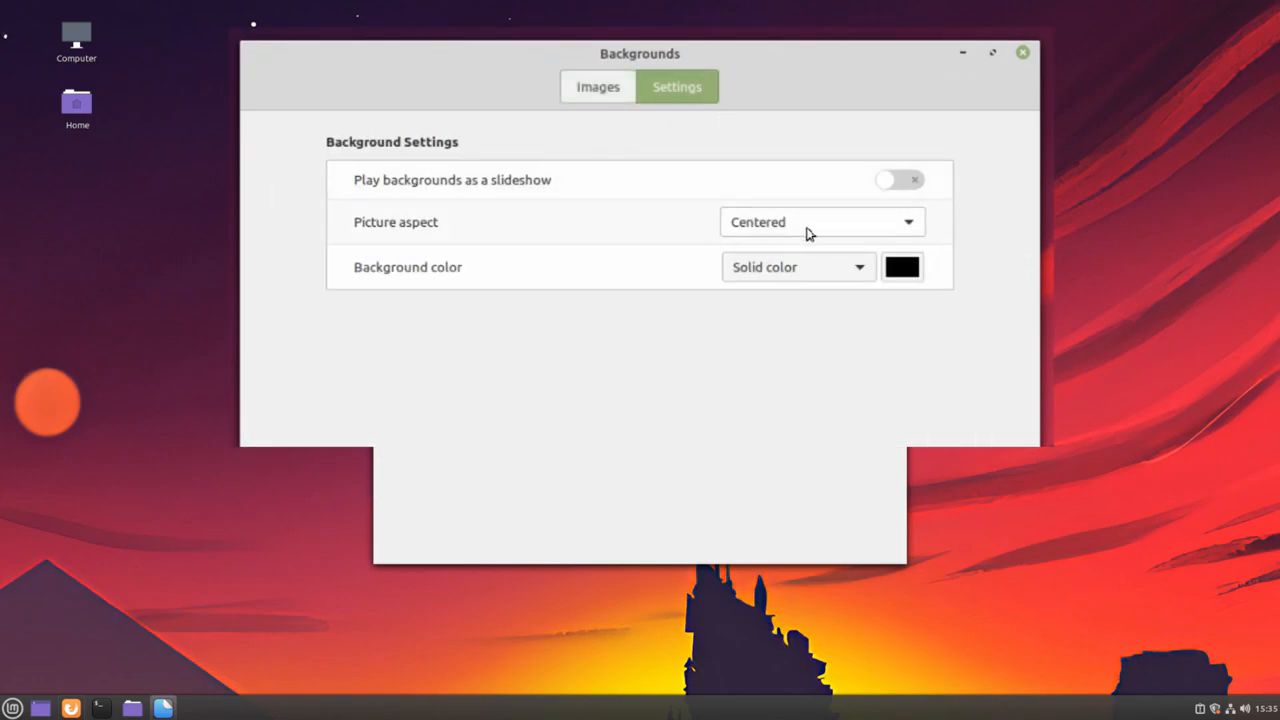
click(820, 222)
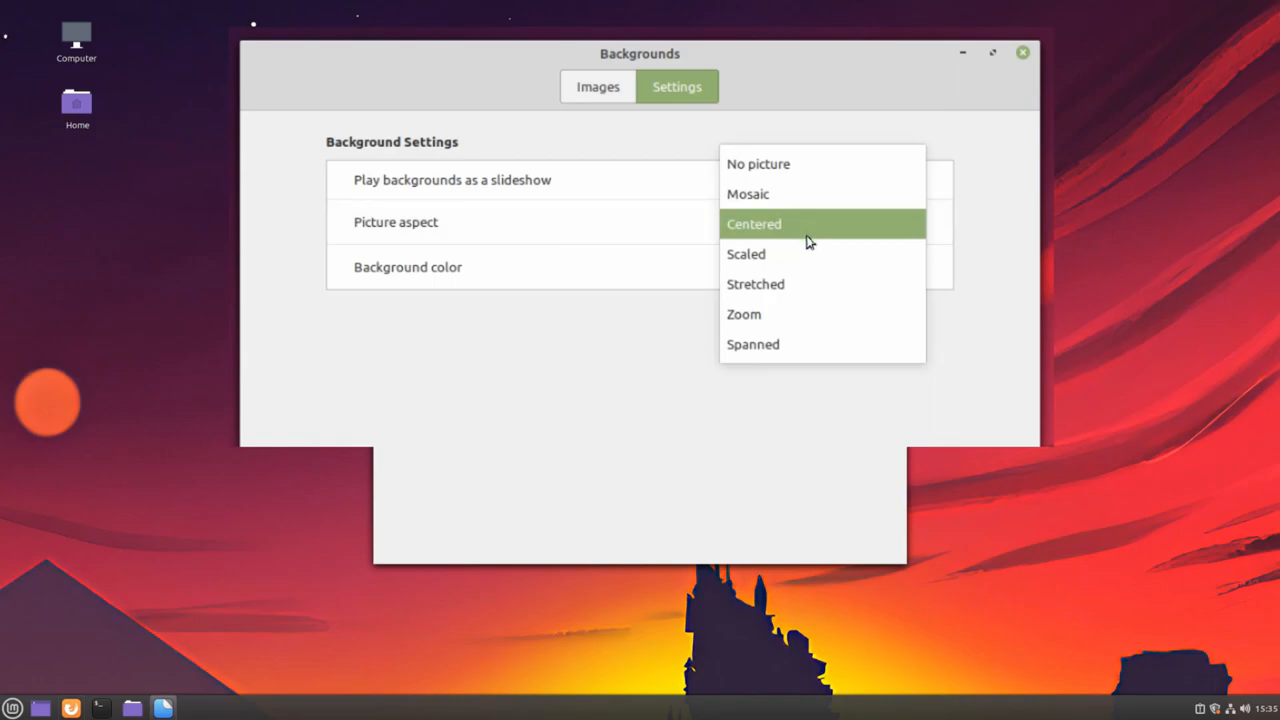
click(746, 252)
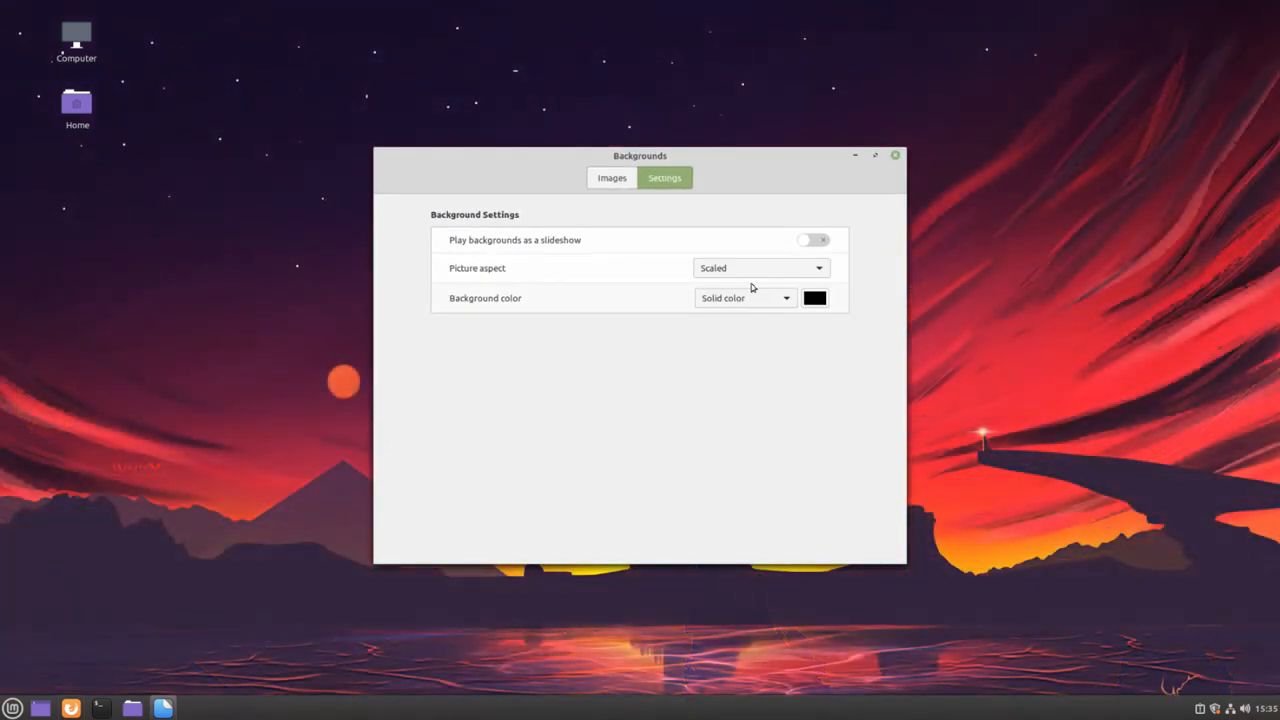
click(896, 156)
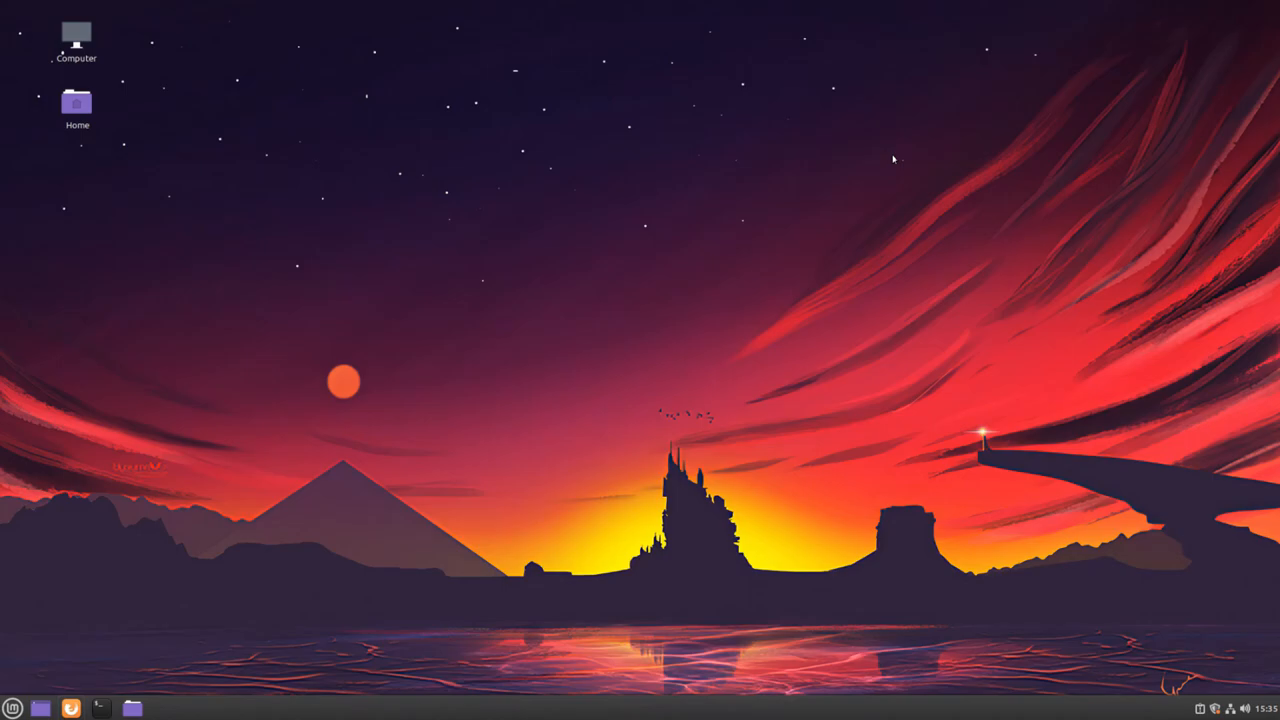
mouse_move(364, 468)
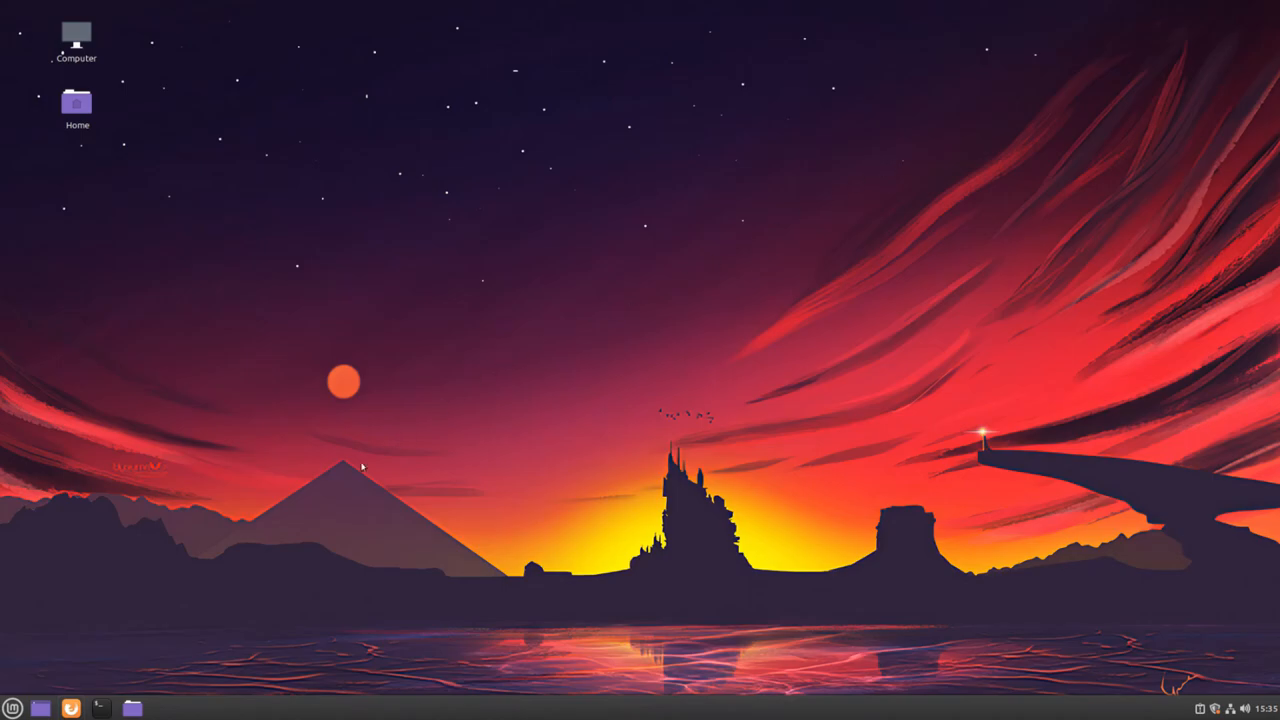
In the Menu applet's configuration, set the panel icon to the heart emblem-favorite-symbolic
click(14, 708)
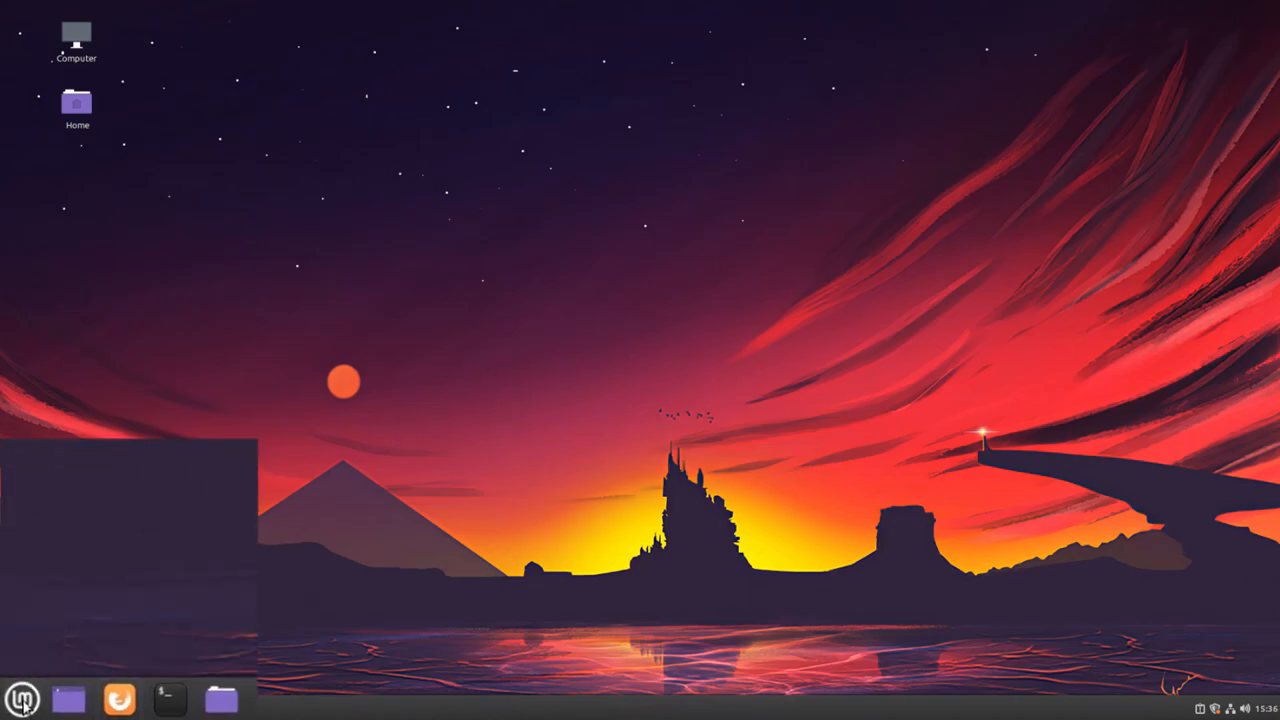
right_click(22, 700)
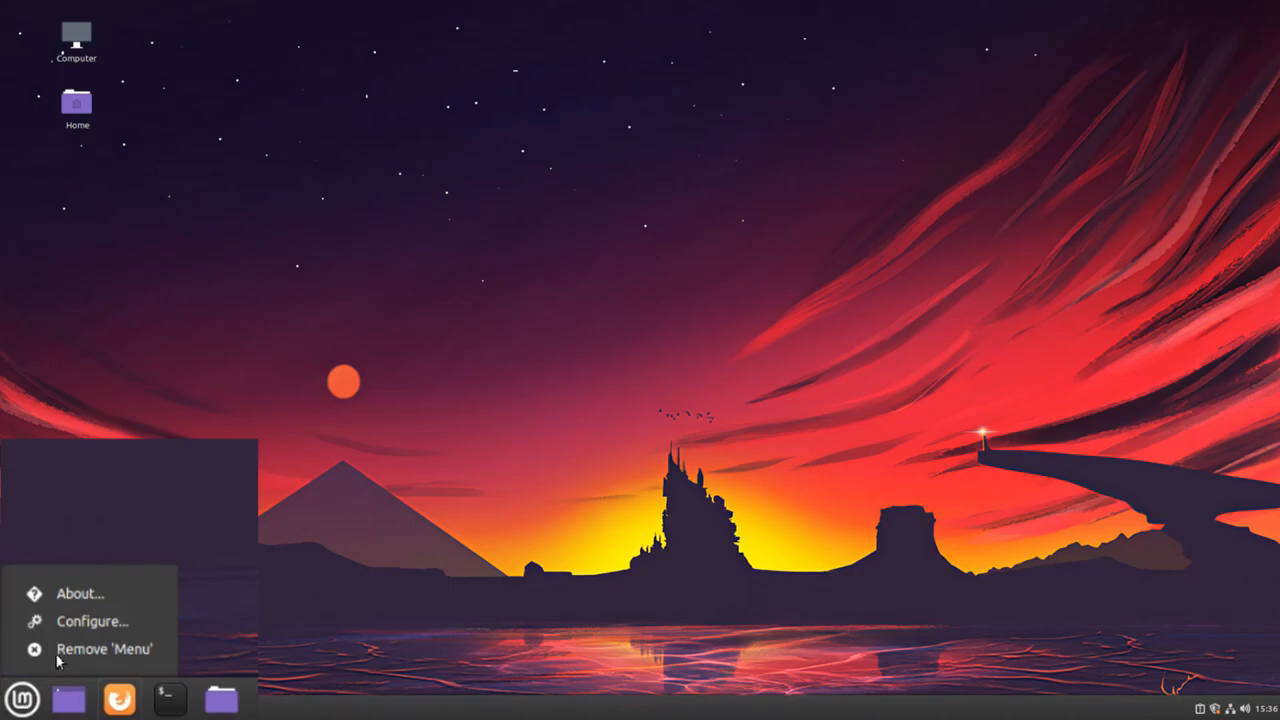
mouse_move(92, 628)
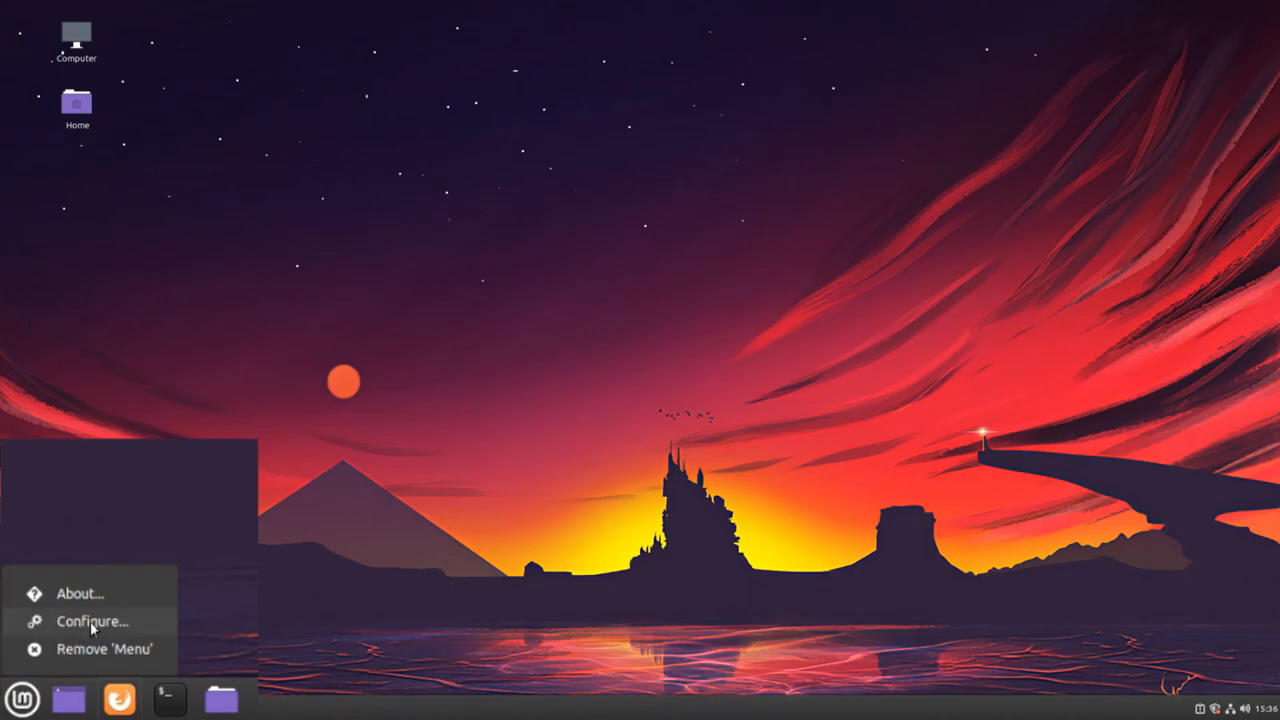
click(92, 620)
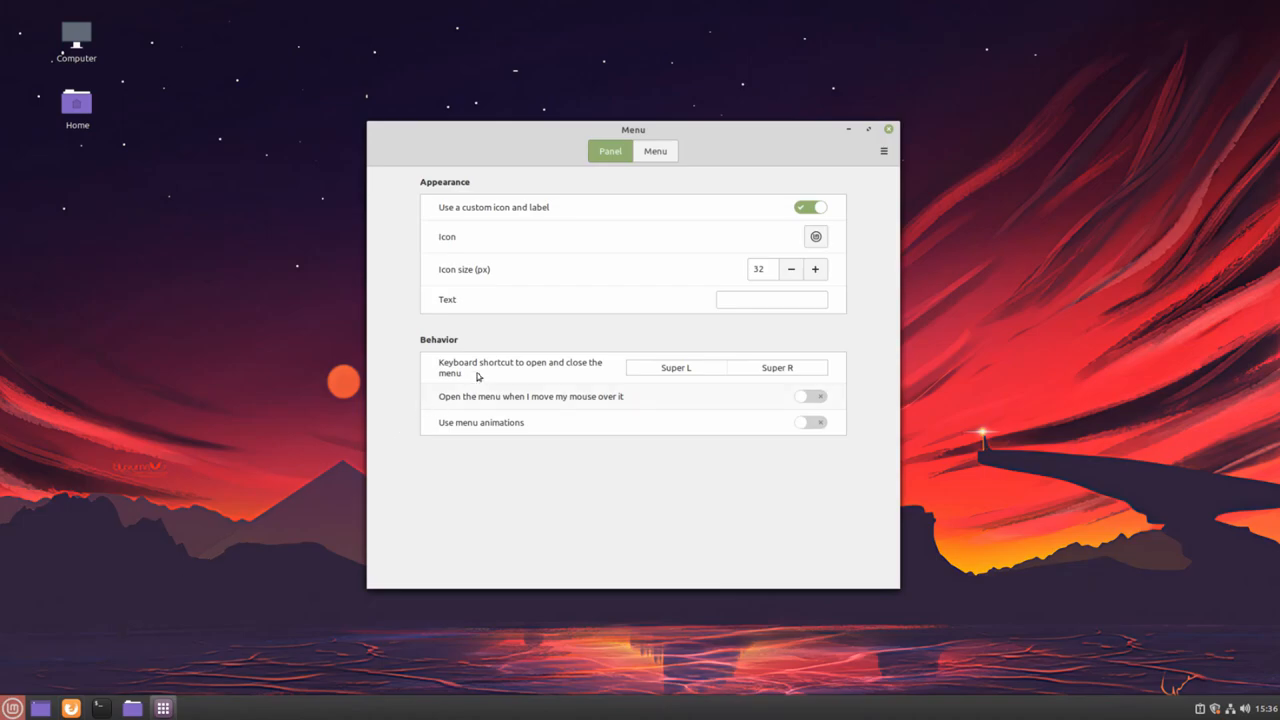
mouse_move(816, 236)
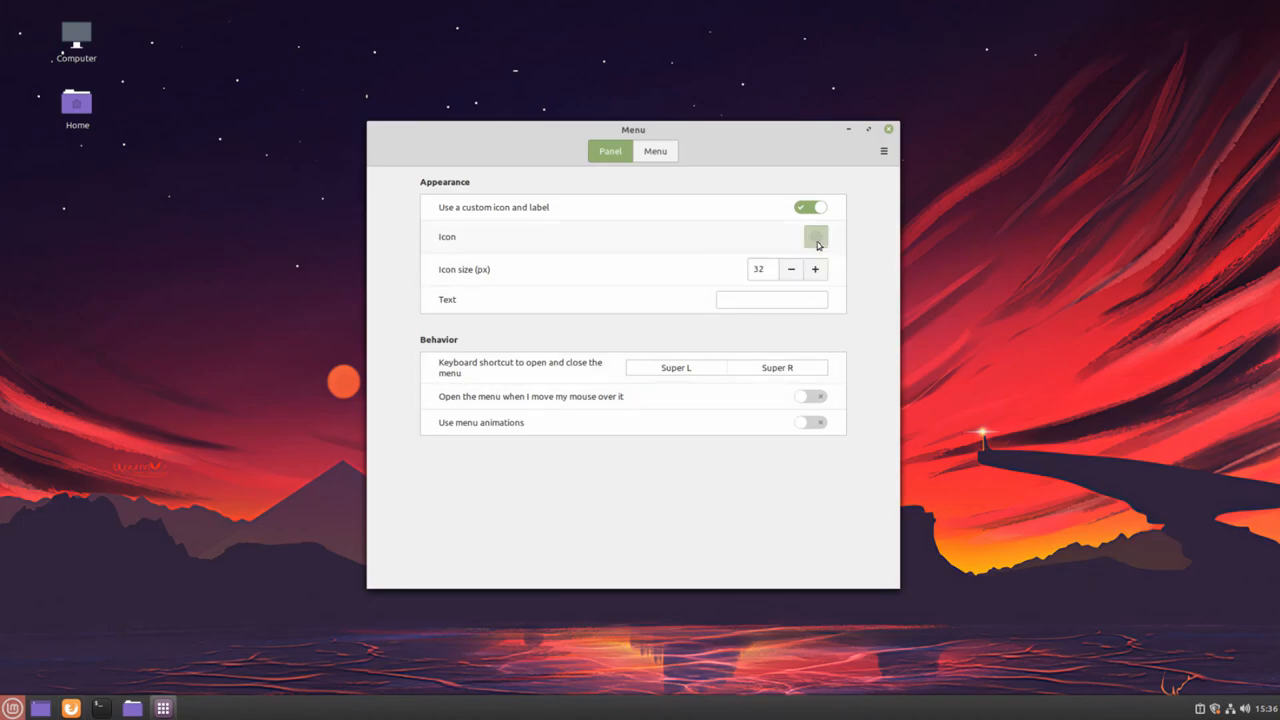
click(816, 236)
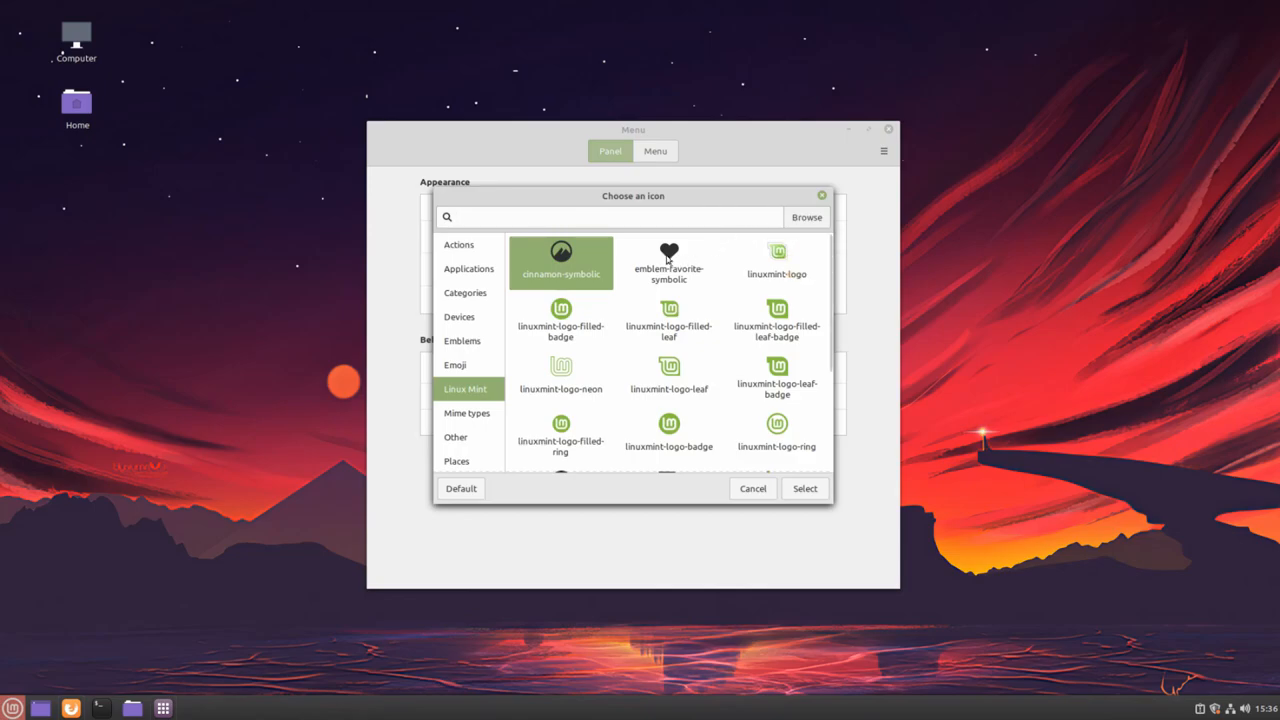
click(668, 264)
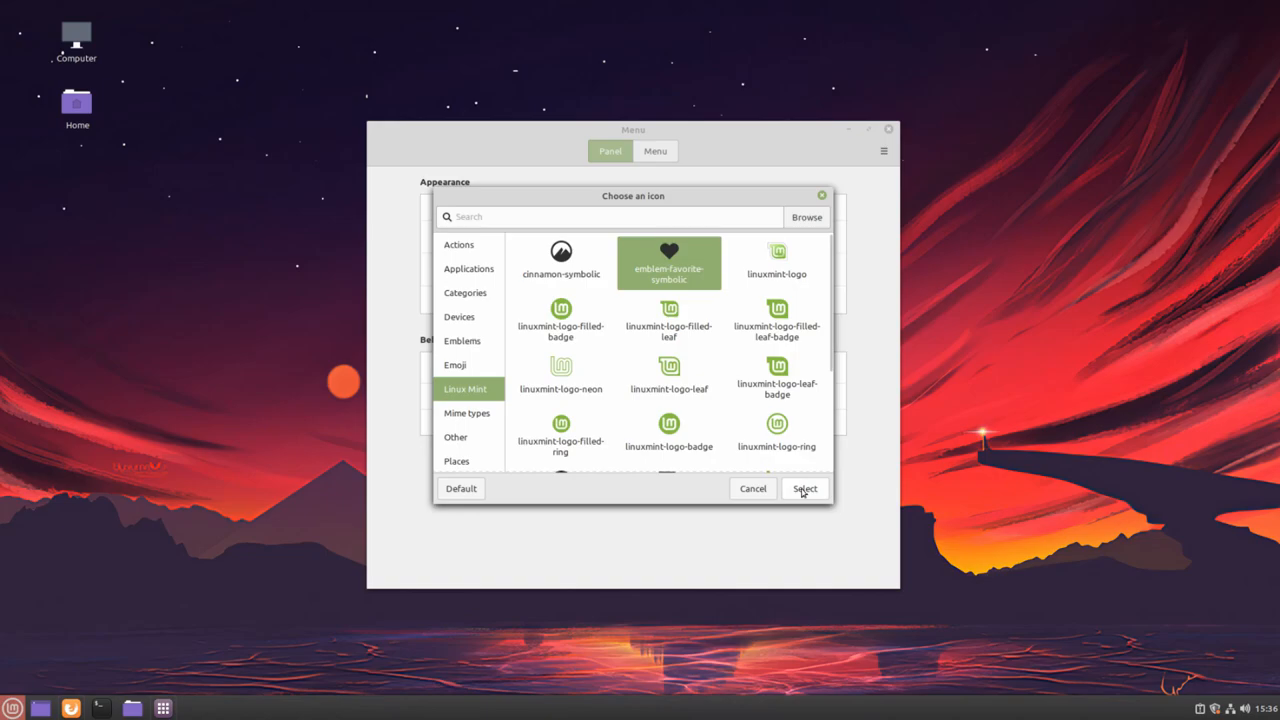
click(804, 488)
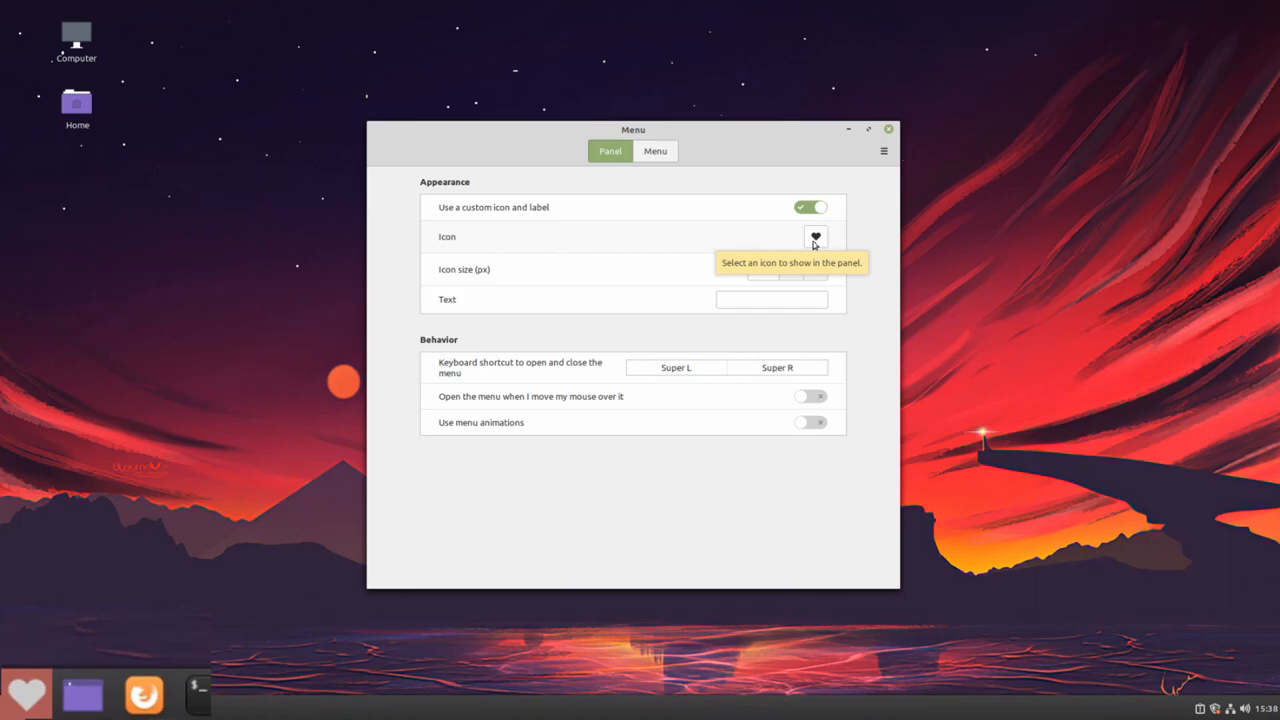
Replace the panel icon with dog icon.png from the Pictures folder
click(816, 236)
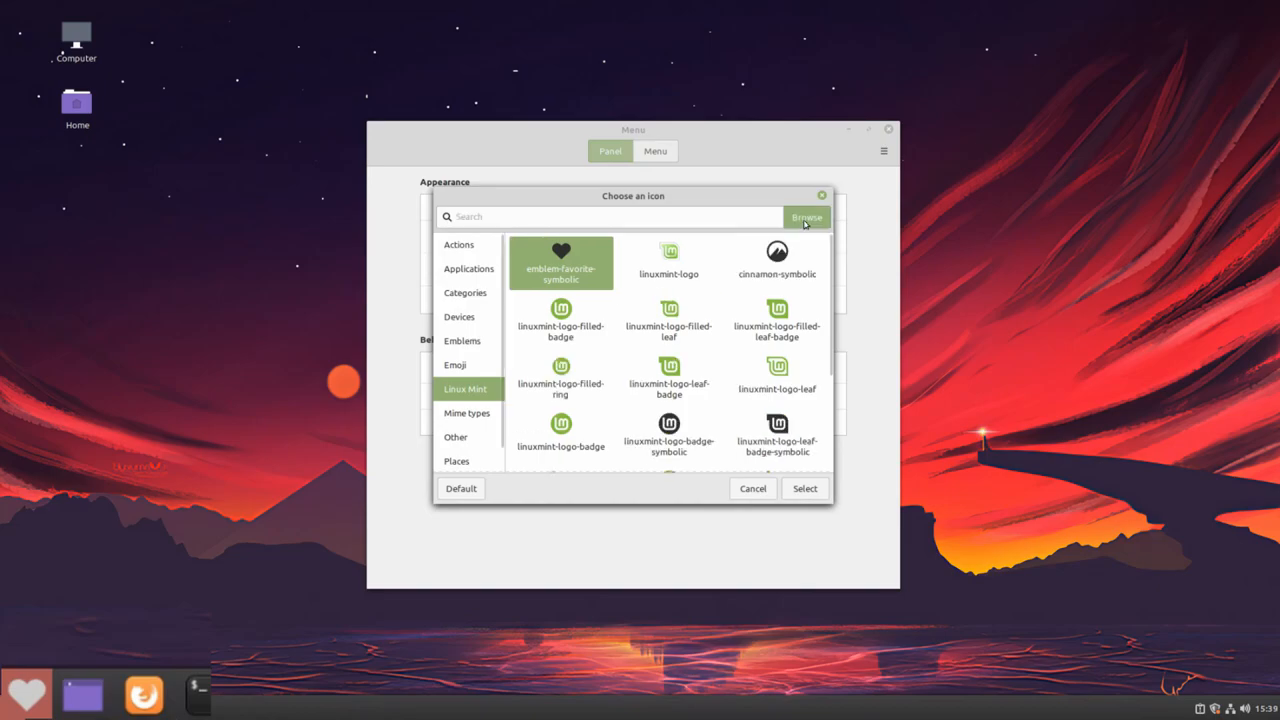
click(806, 216)
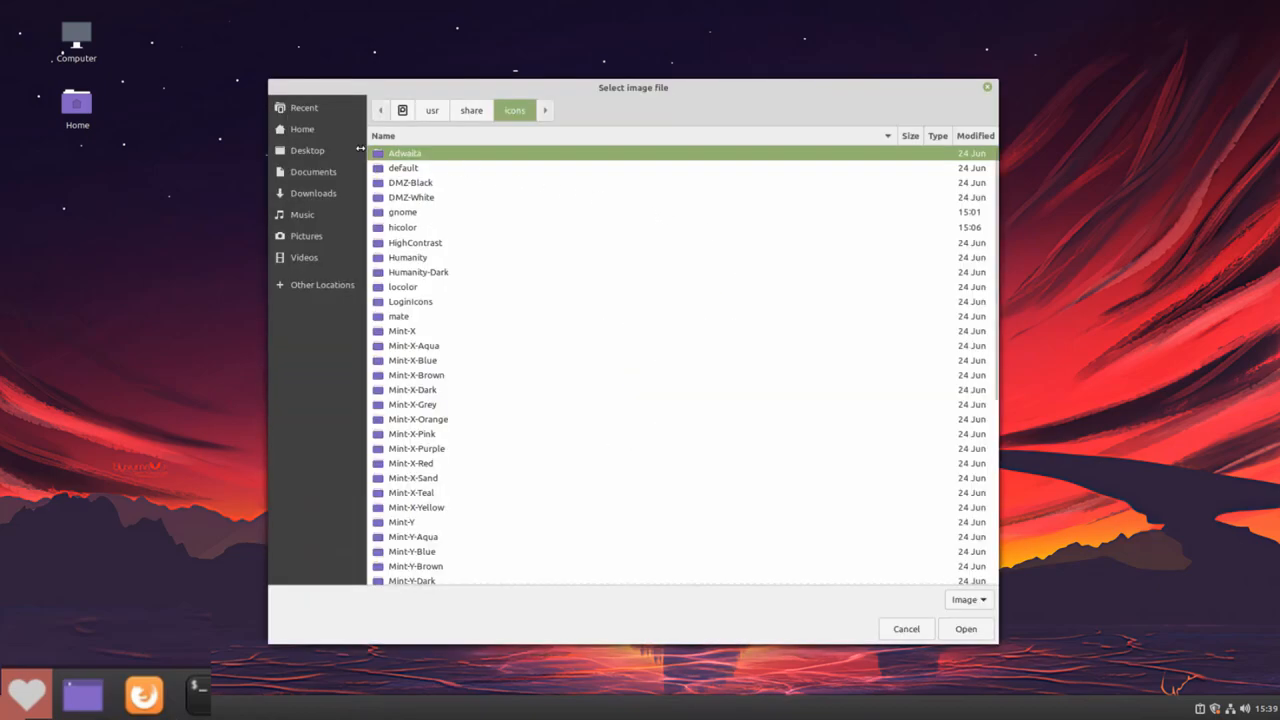
click(306, 236)
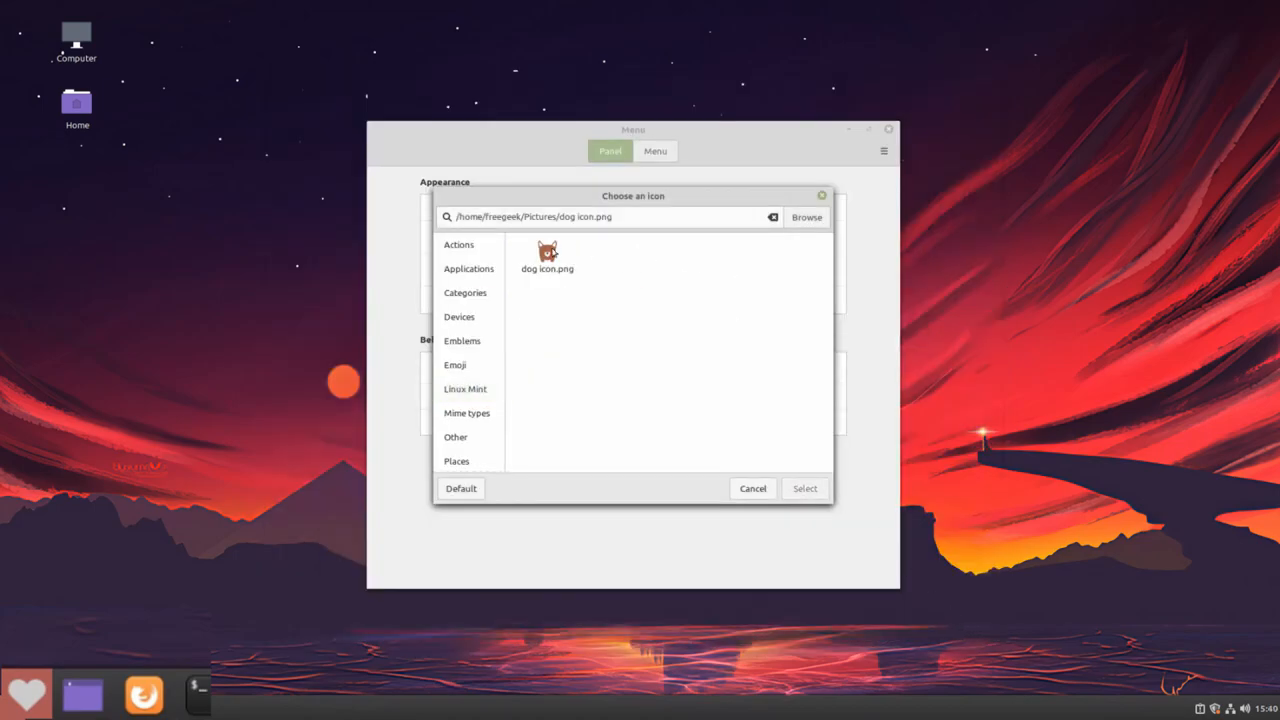
mouse_move(548, 256)
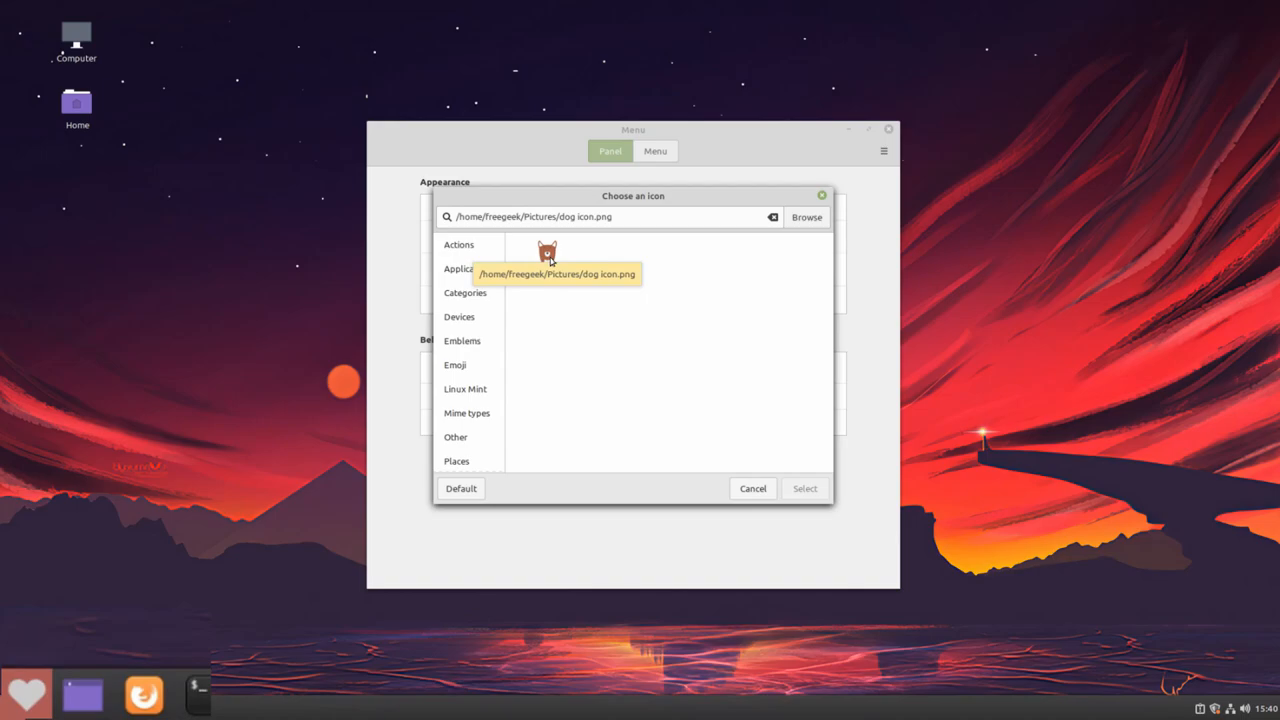
click(548, 256)
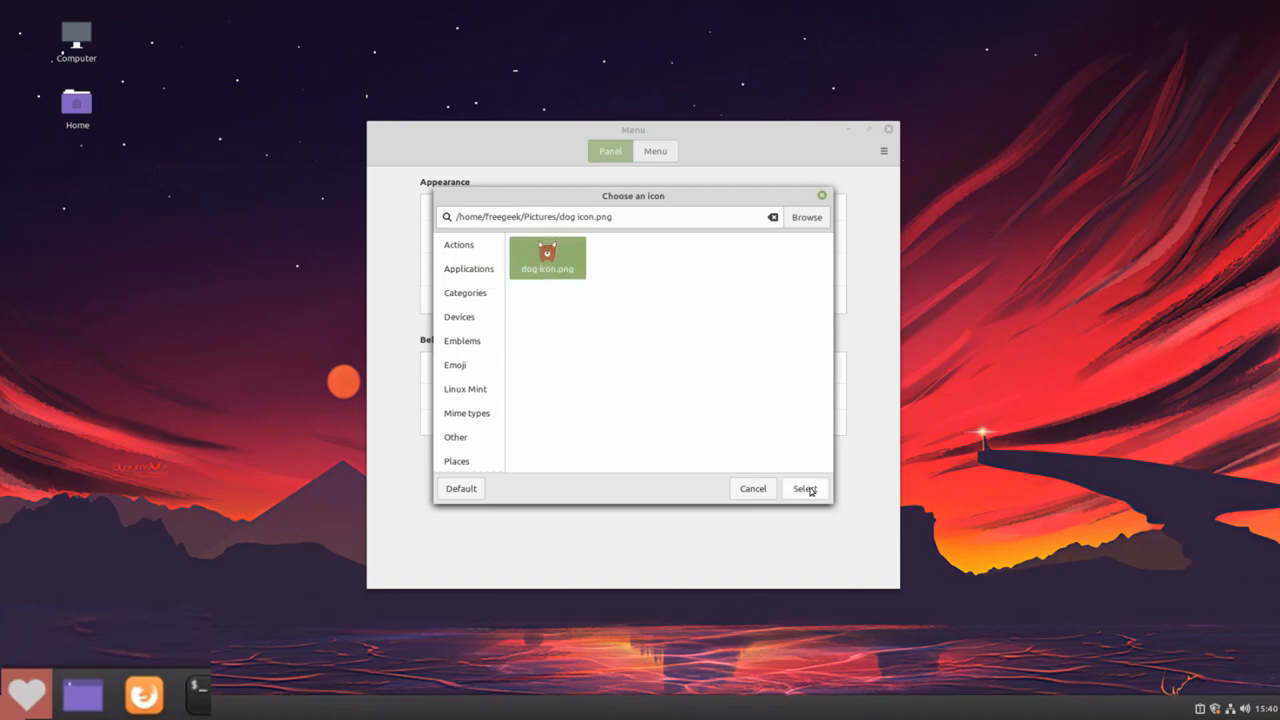
click(804, 488)
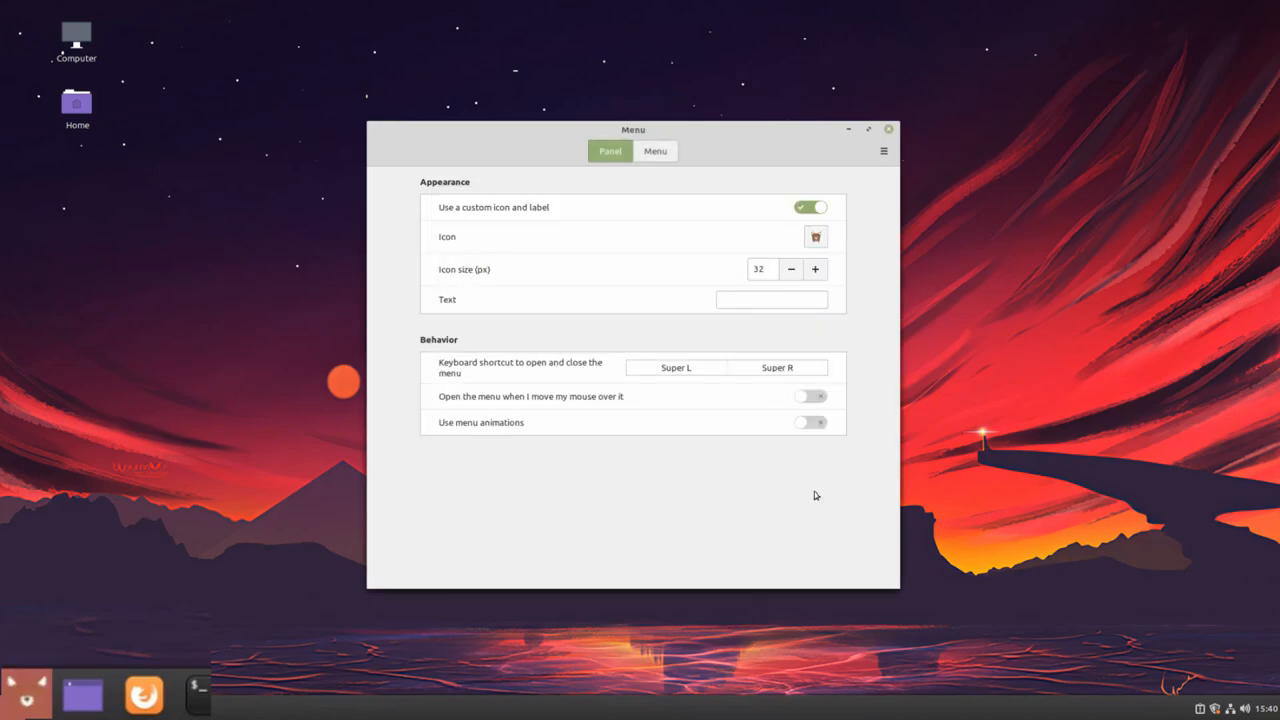